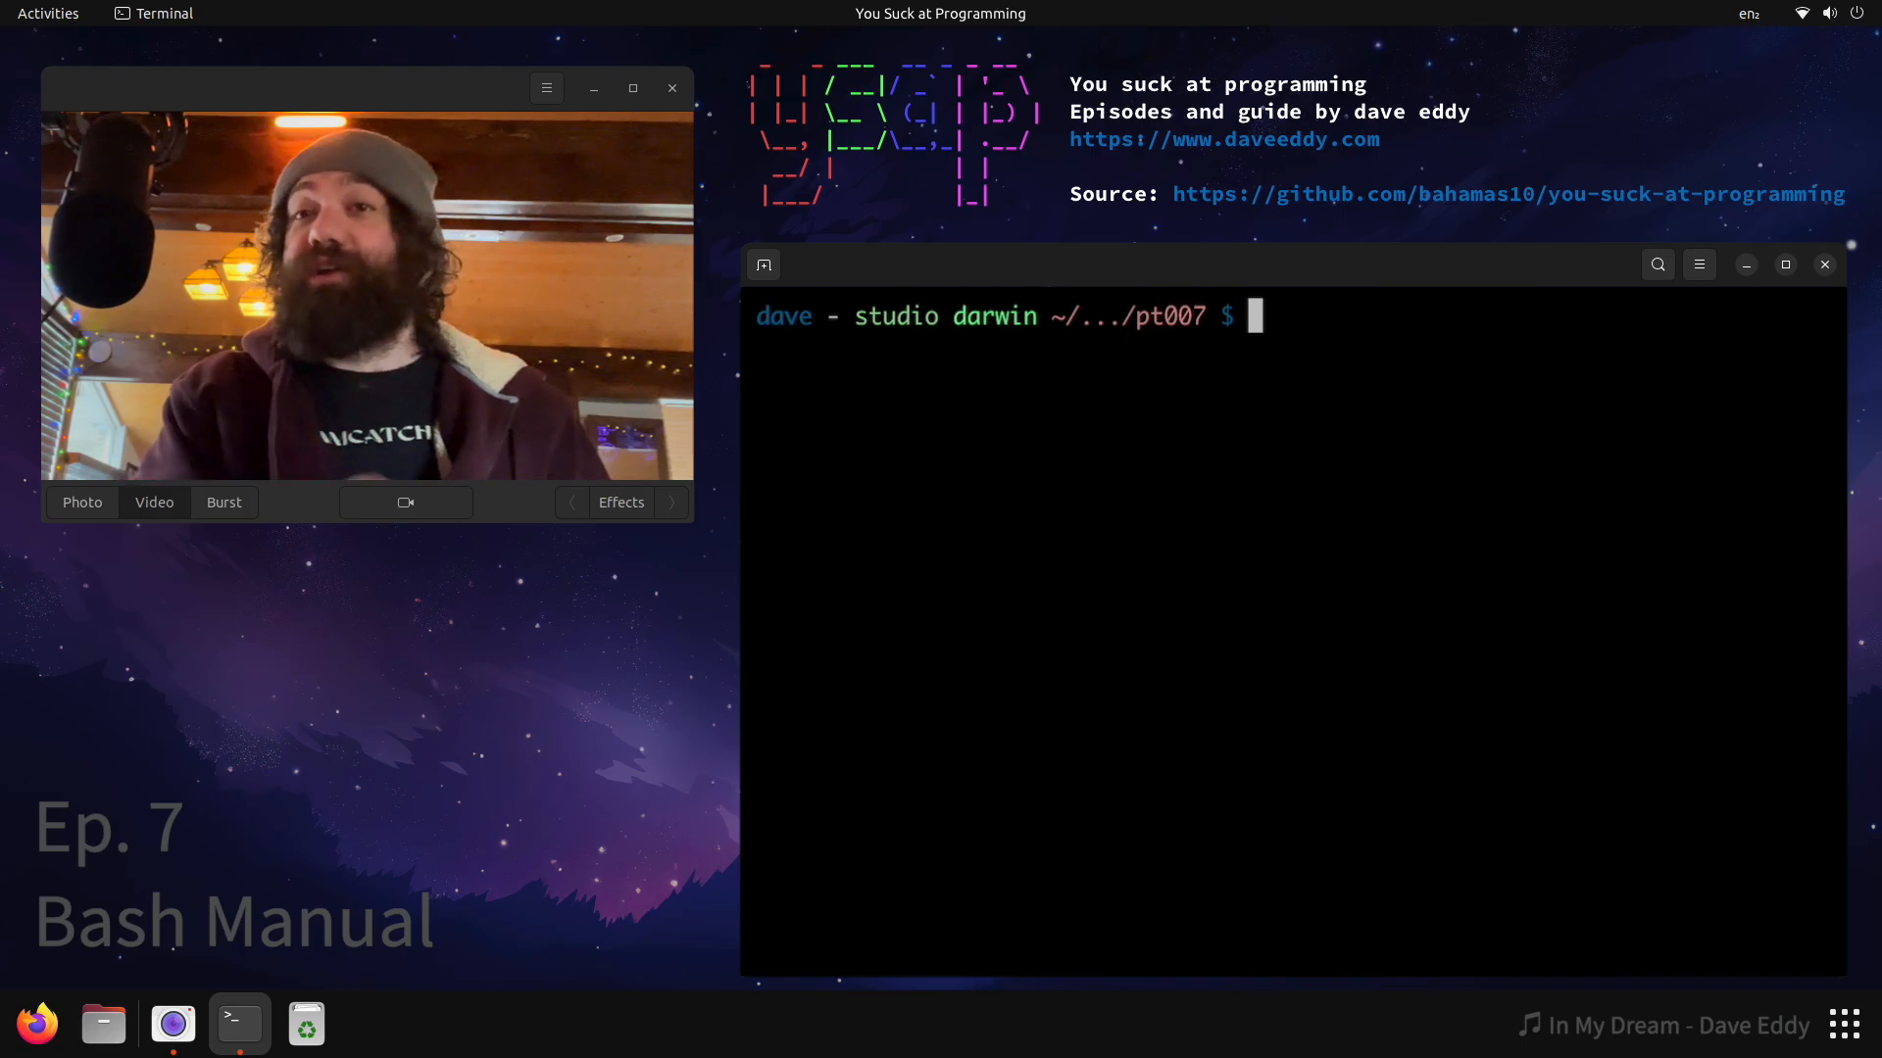
- Run `man bash` to bring up the bash manual page
text(man bash)
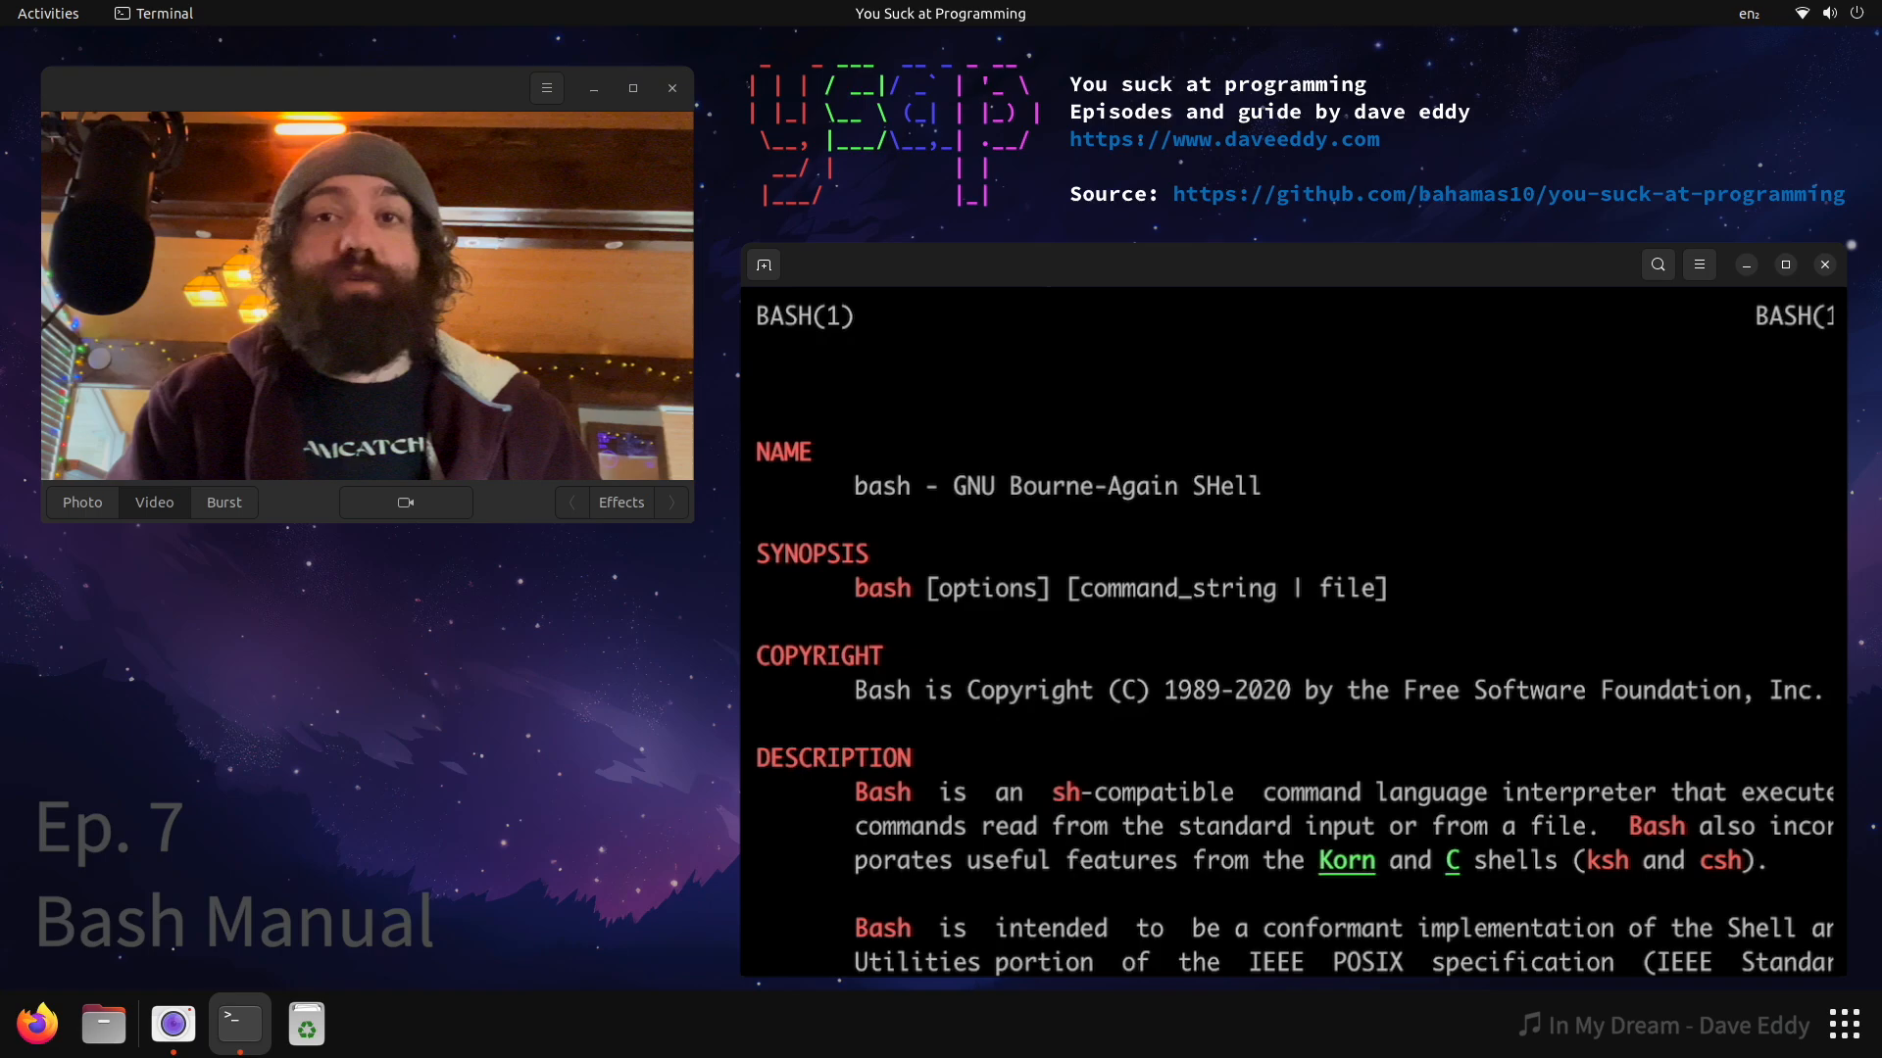
- Page through options, invocation and lists, then quit the pager with q back to the prompt
scroll(down, 3)
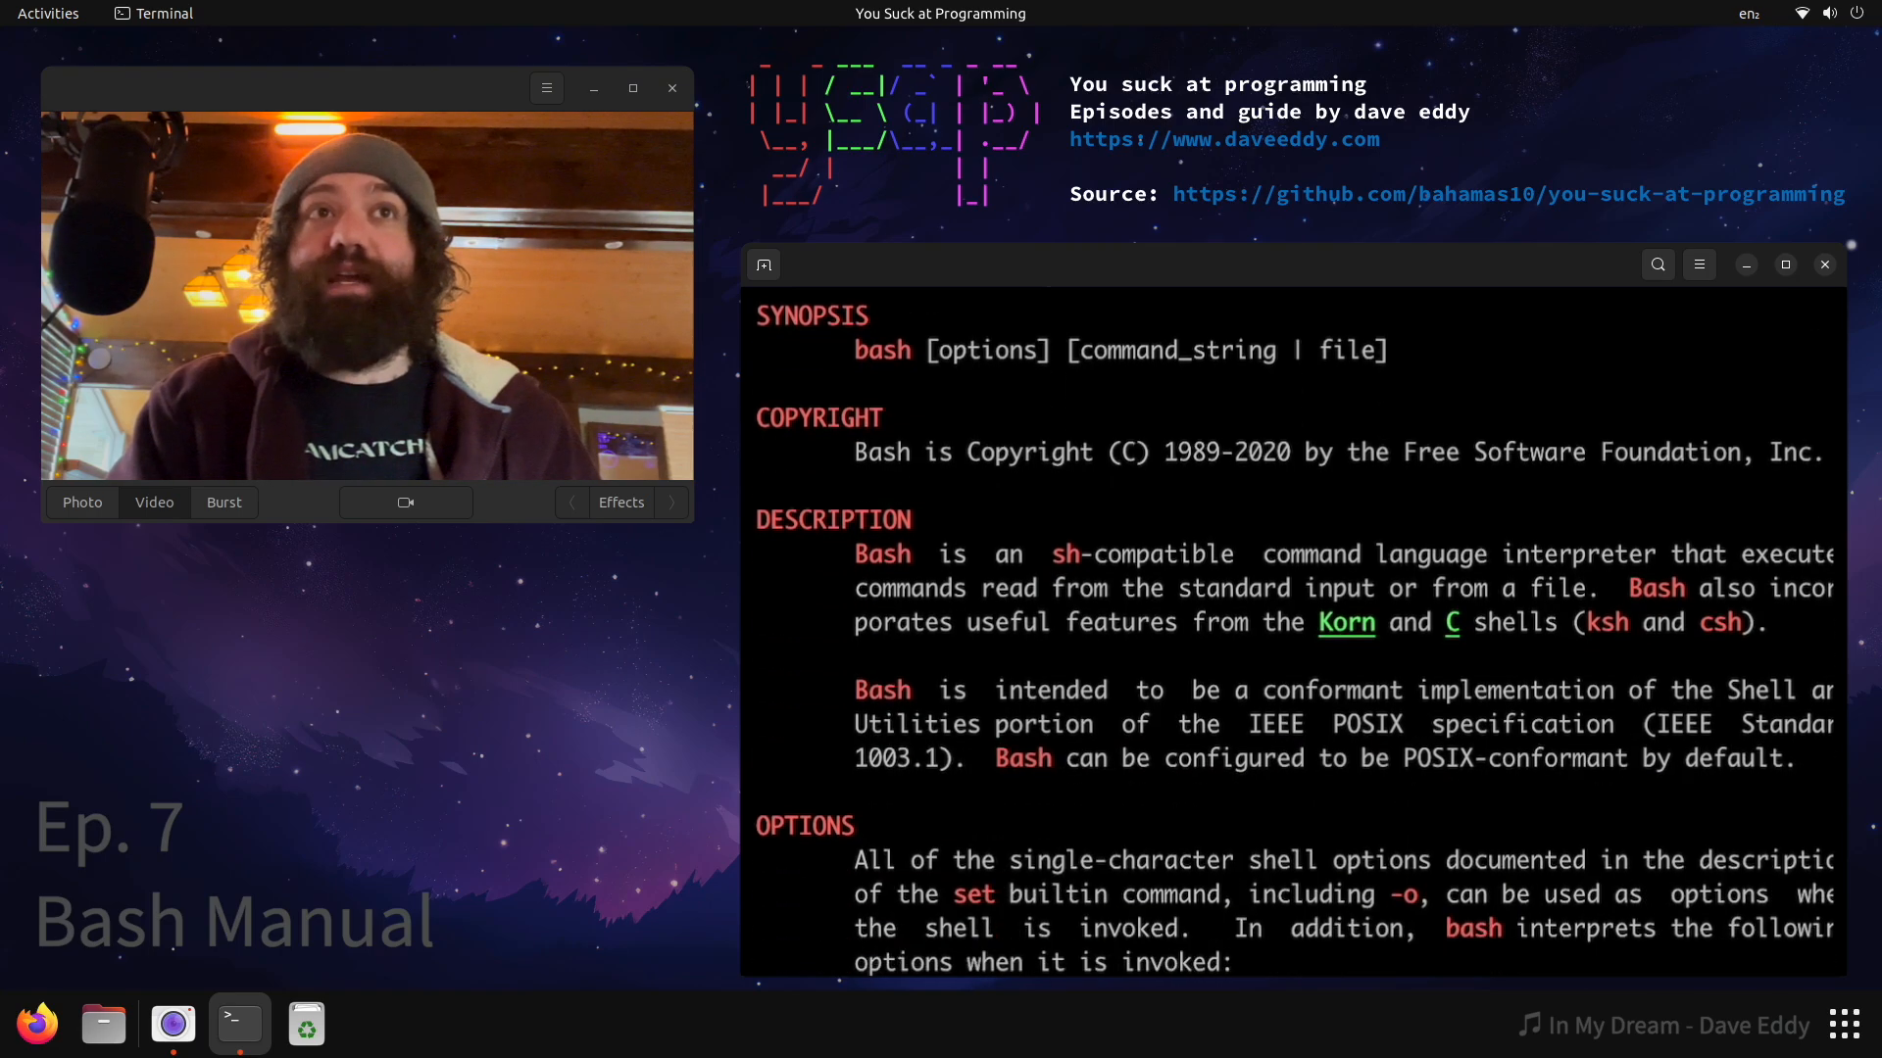
scroll(down, 3)
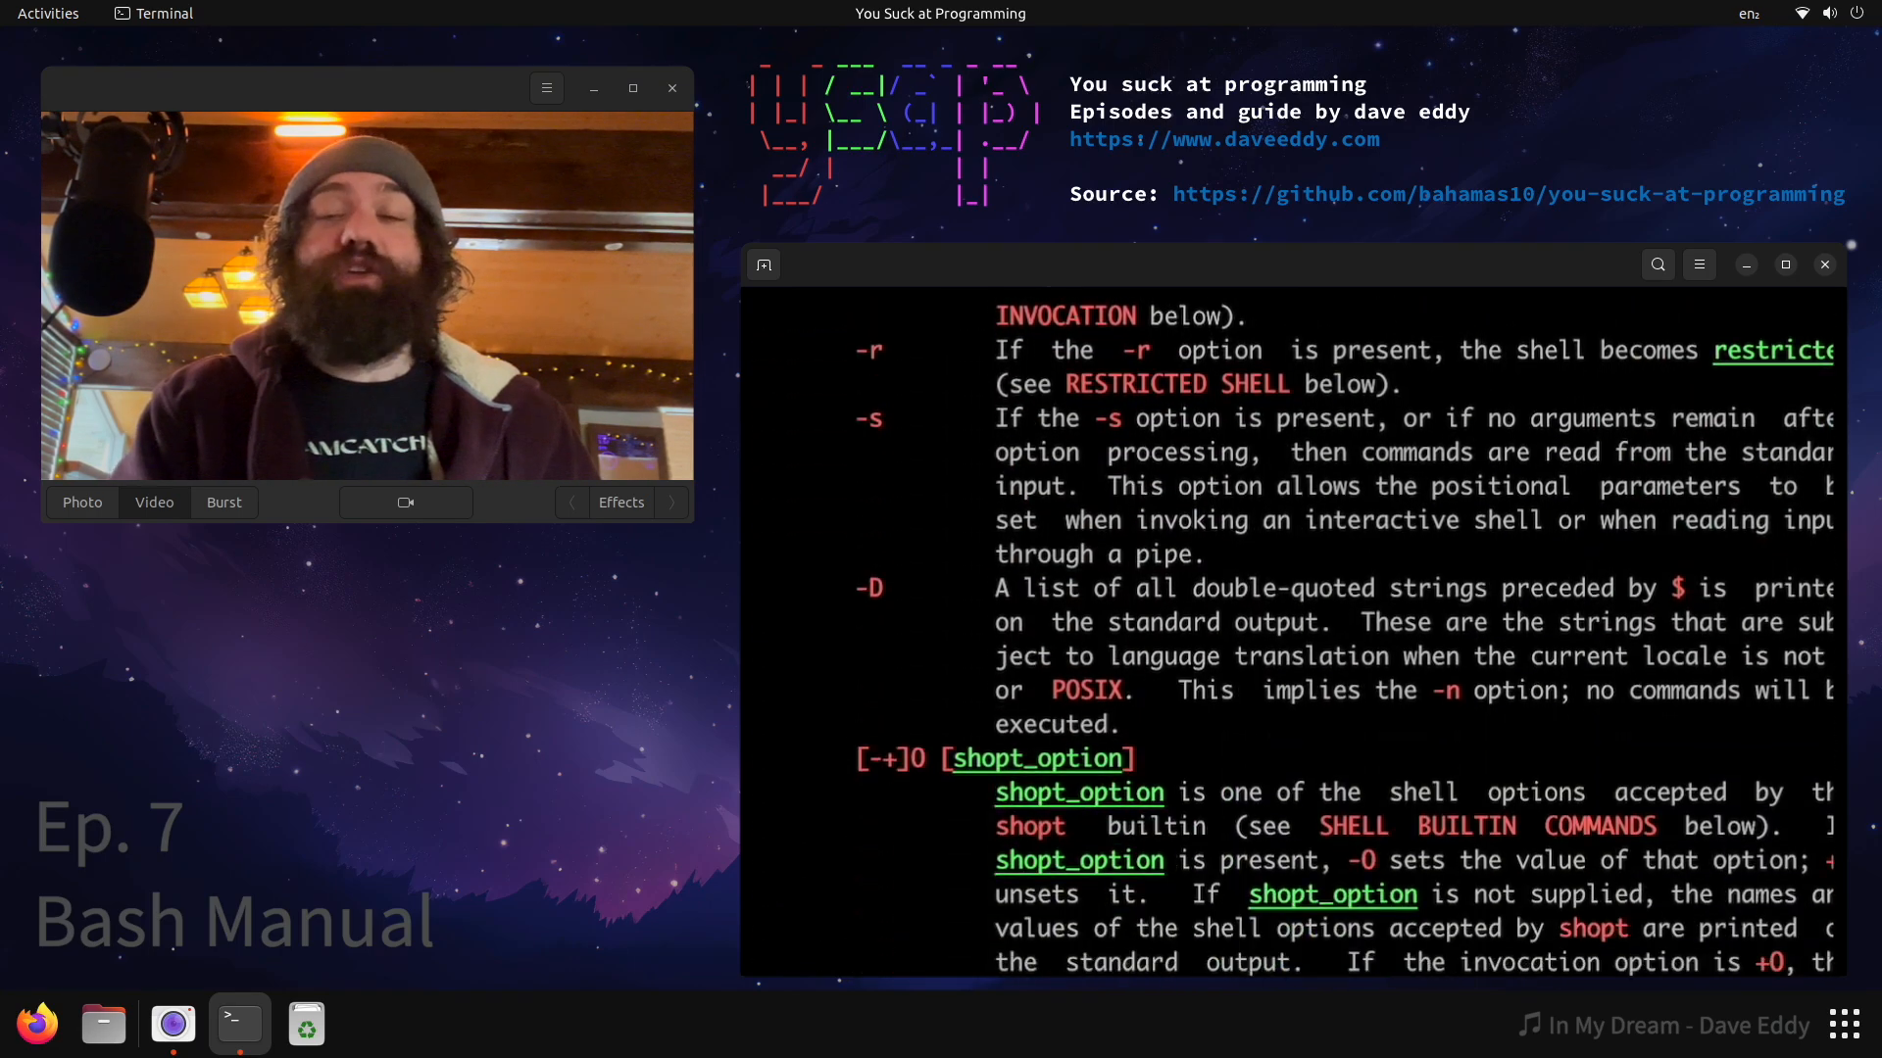
scroll(down, 3)
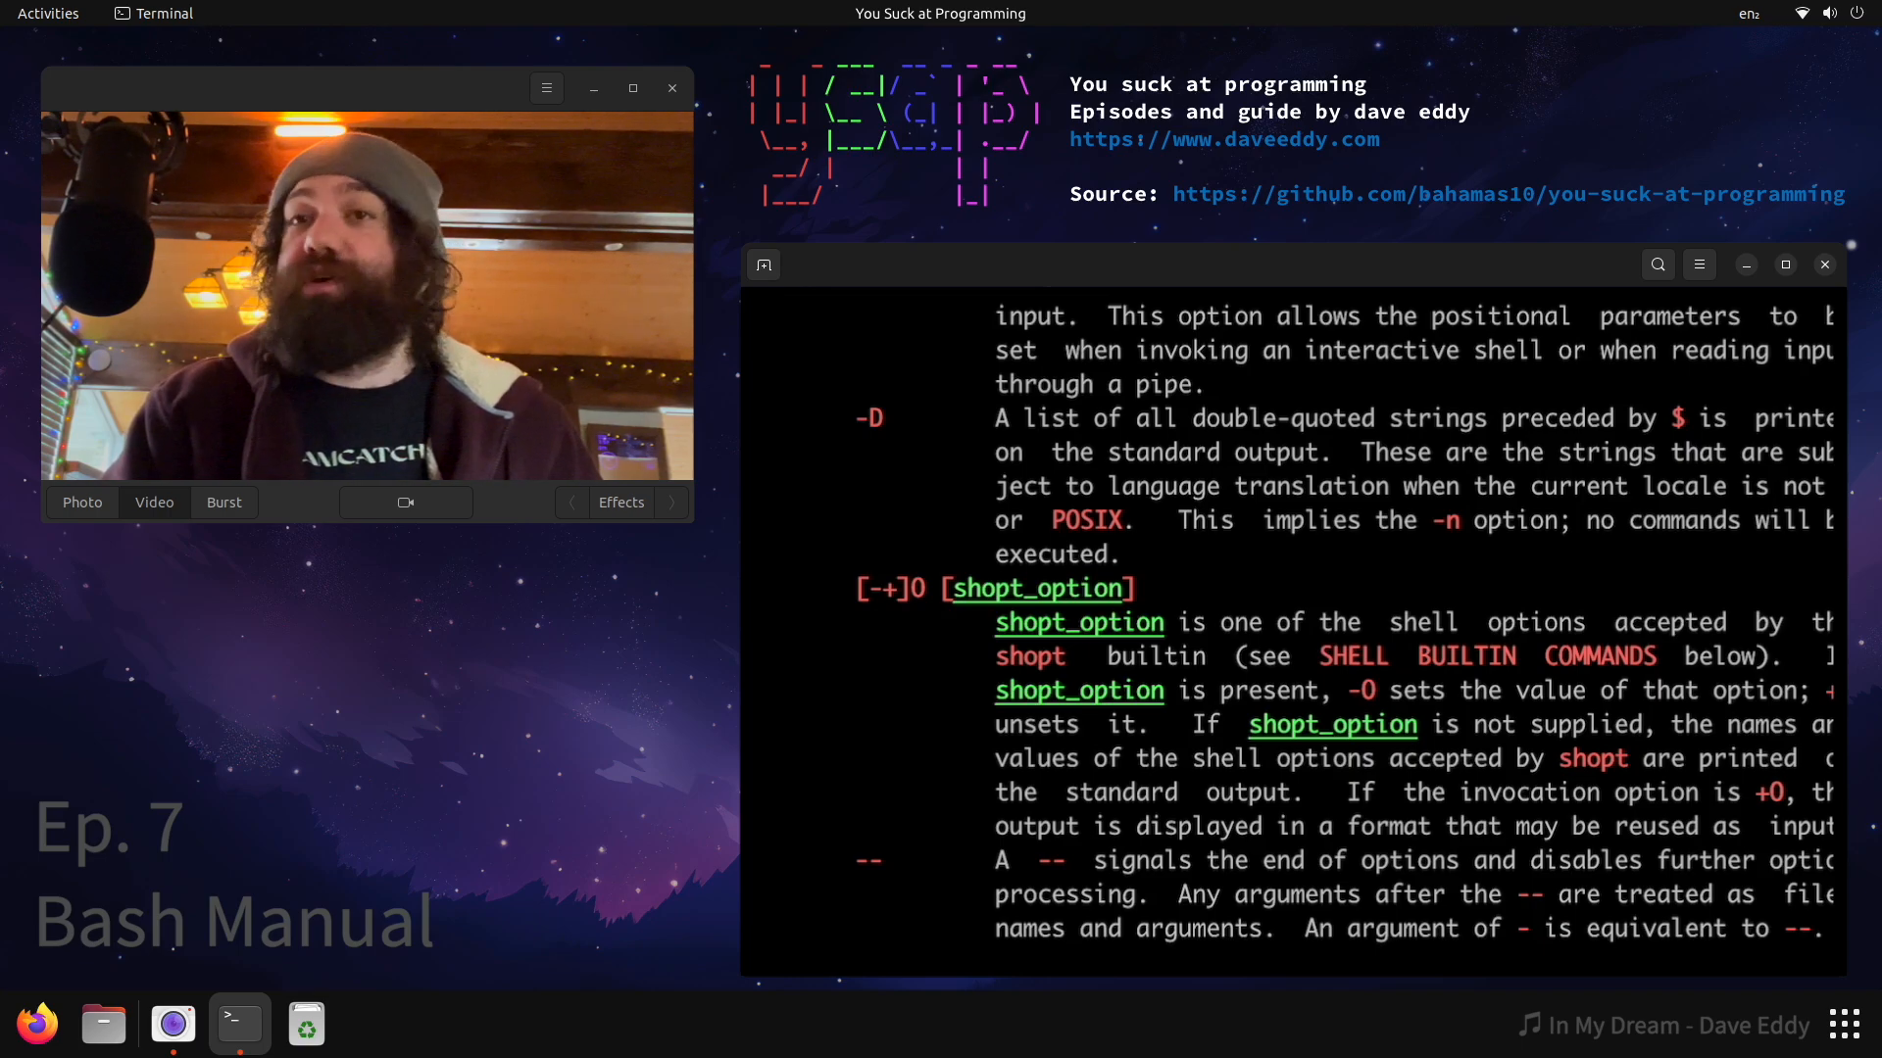
scroll(down, 3)
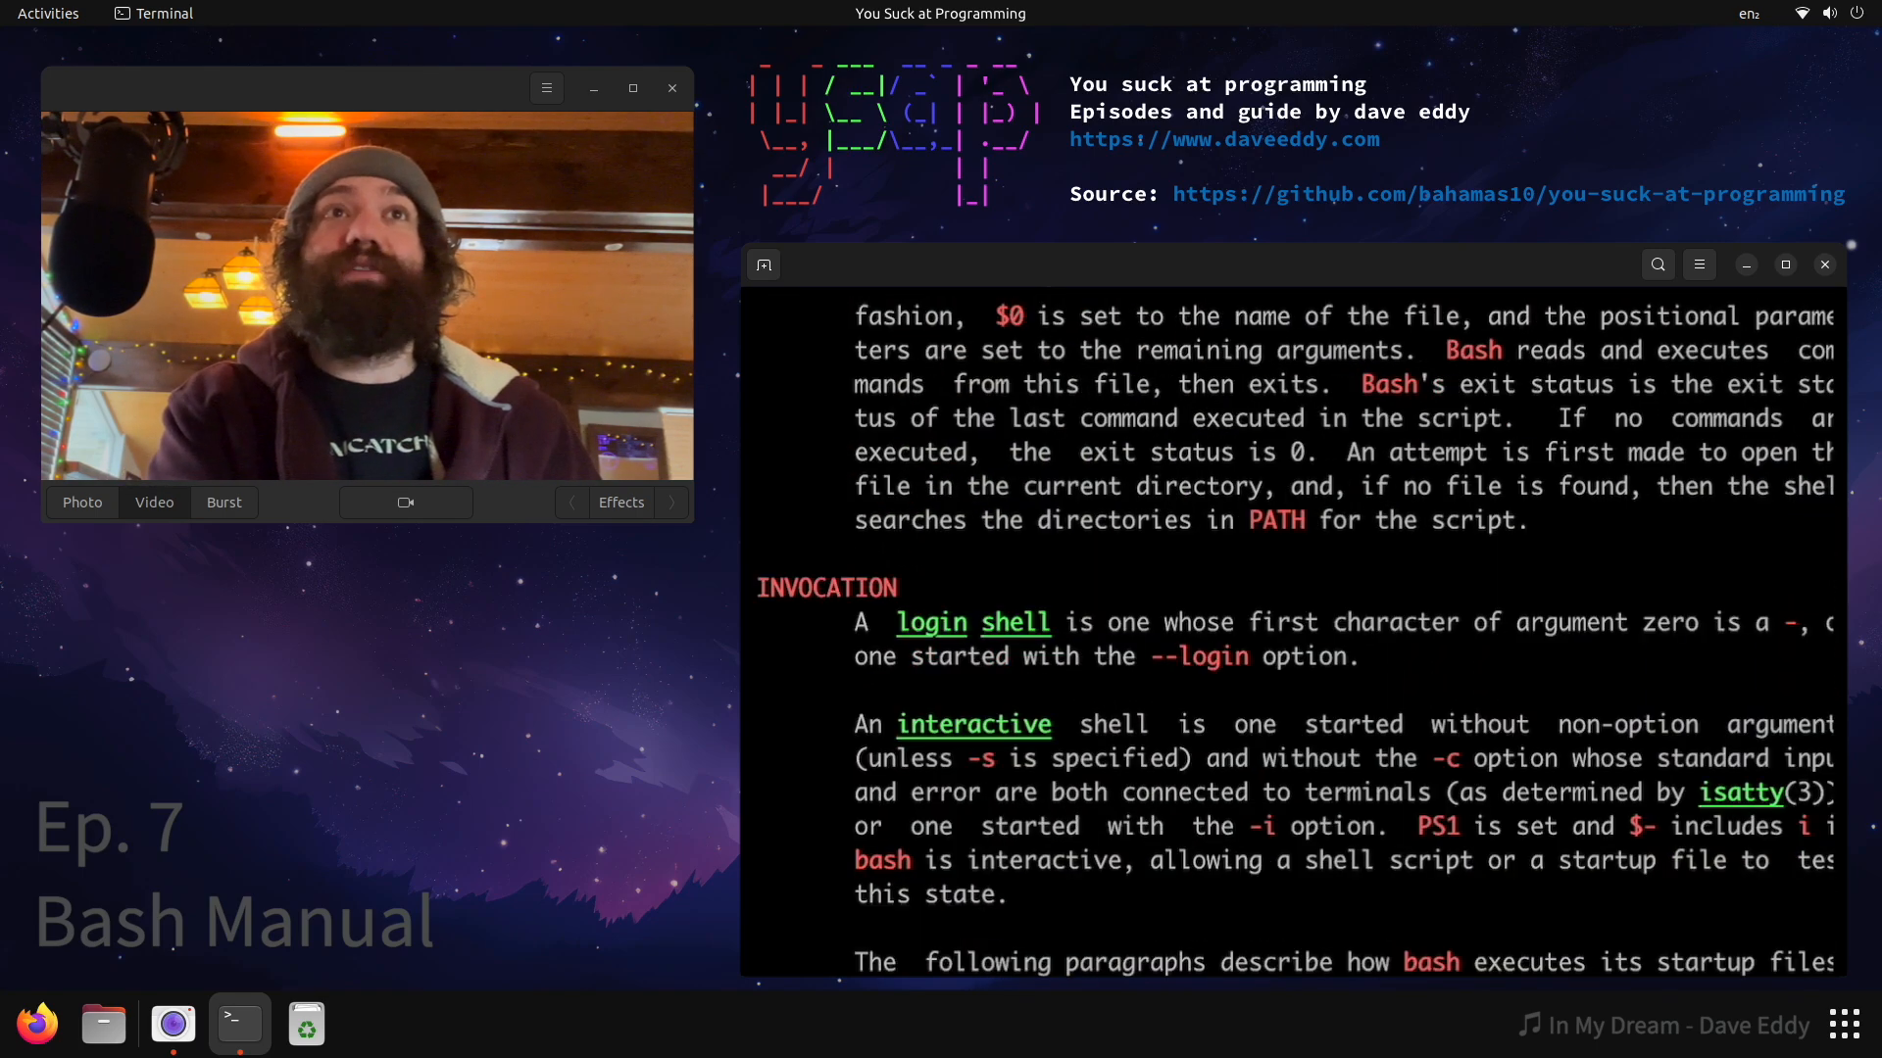
scroll(down, 3)
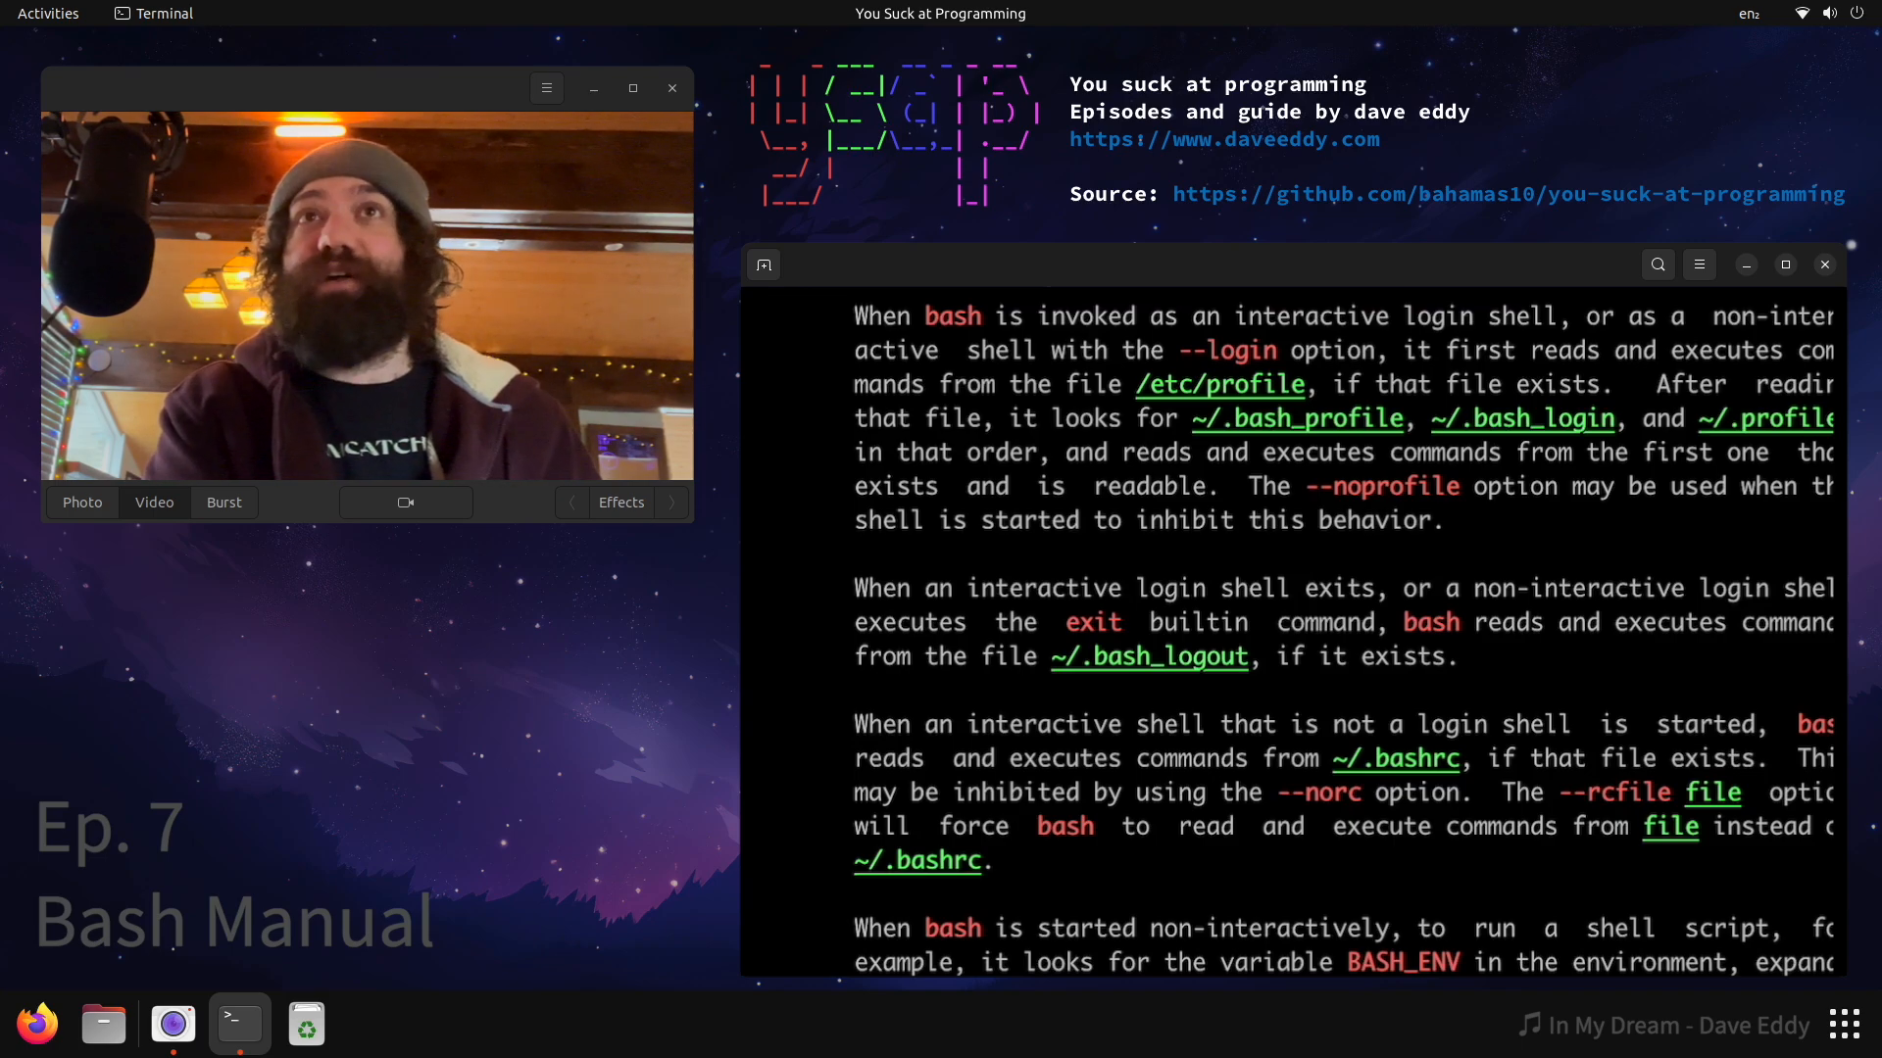
scroll(down, 3)
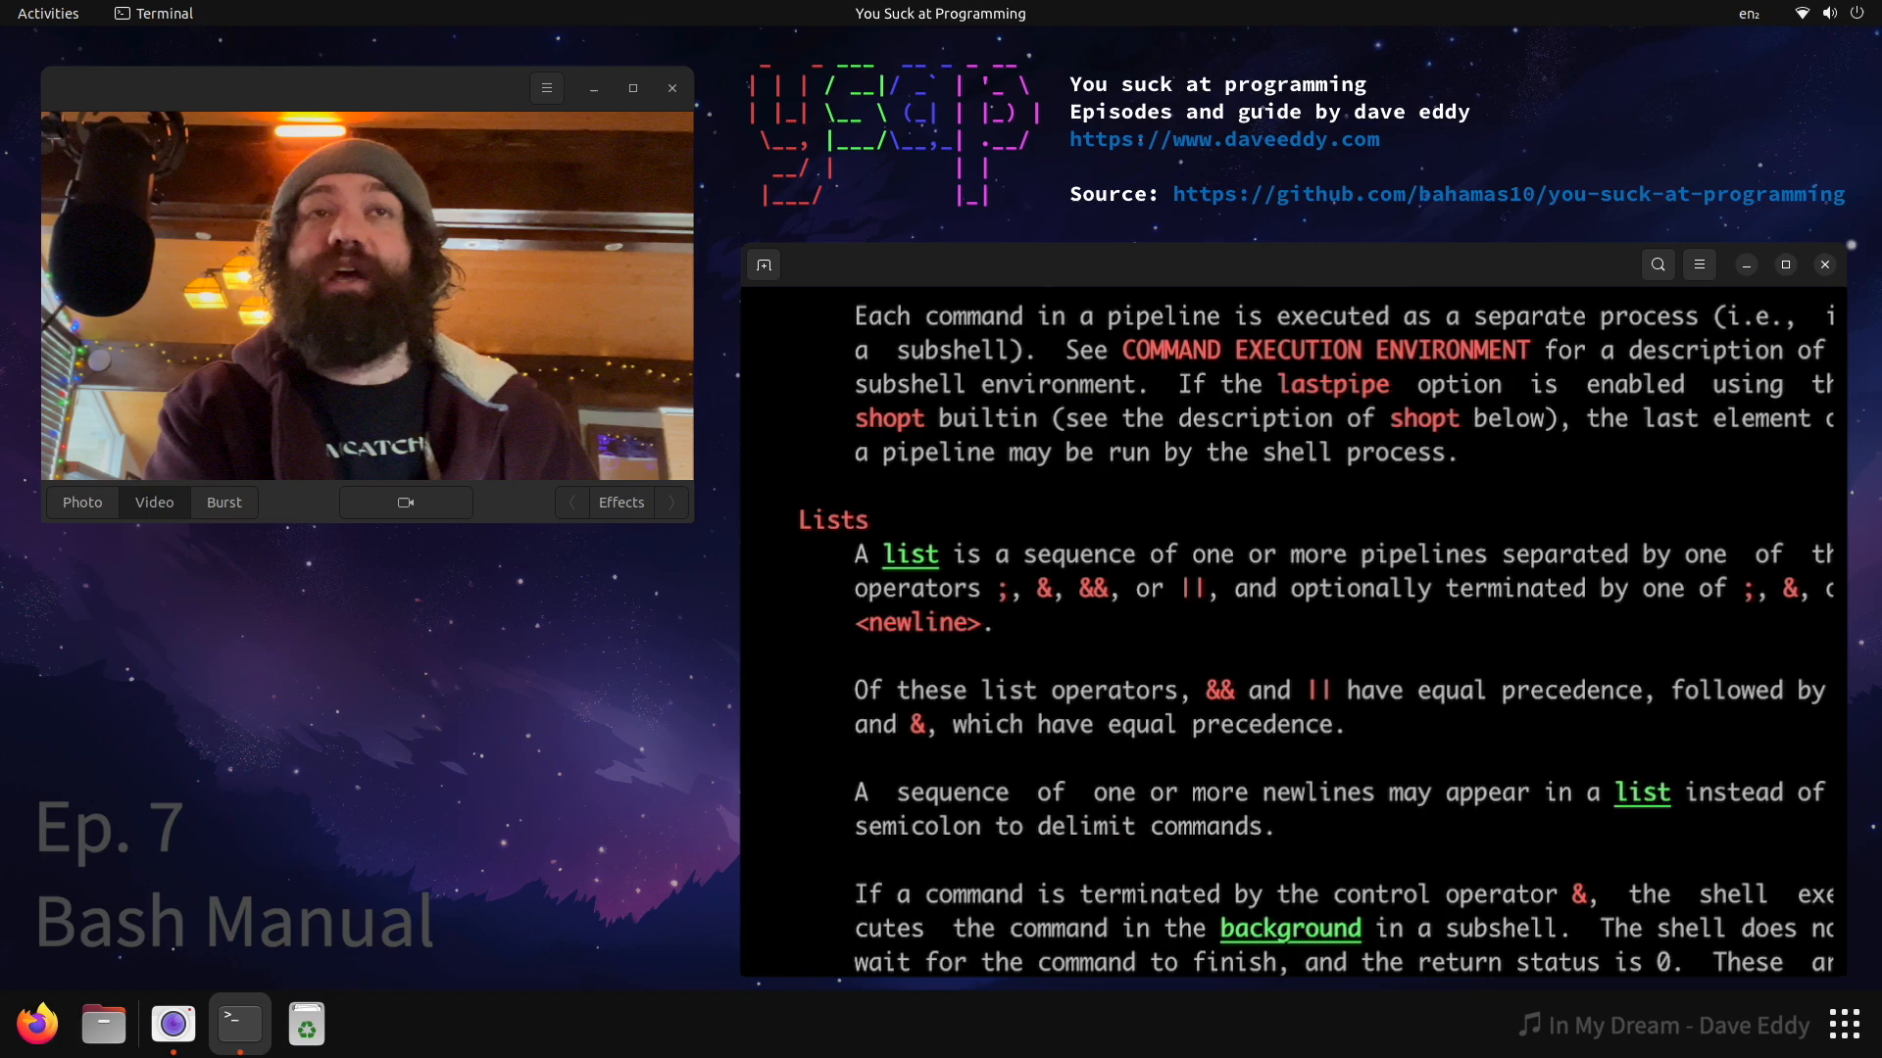
key(q)
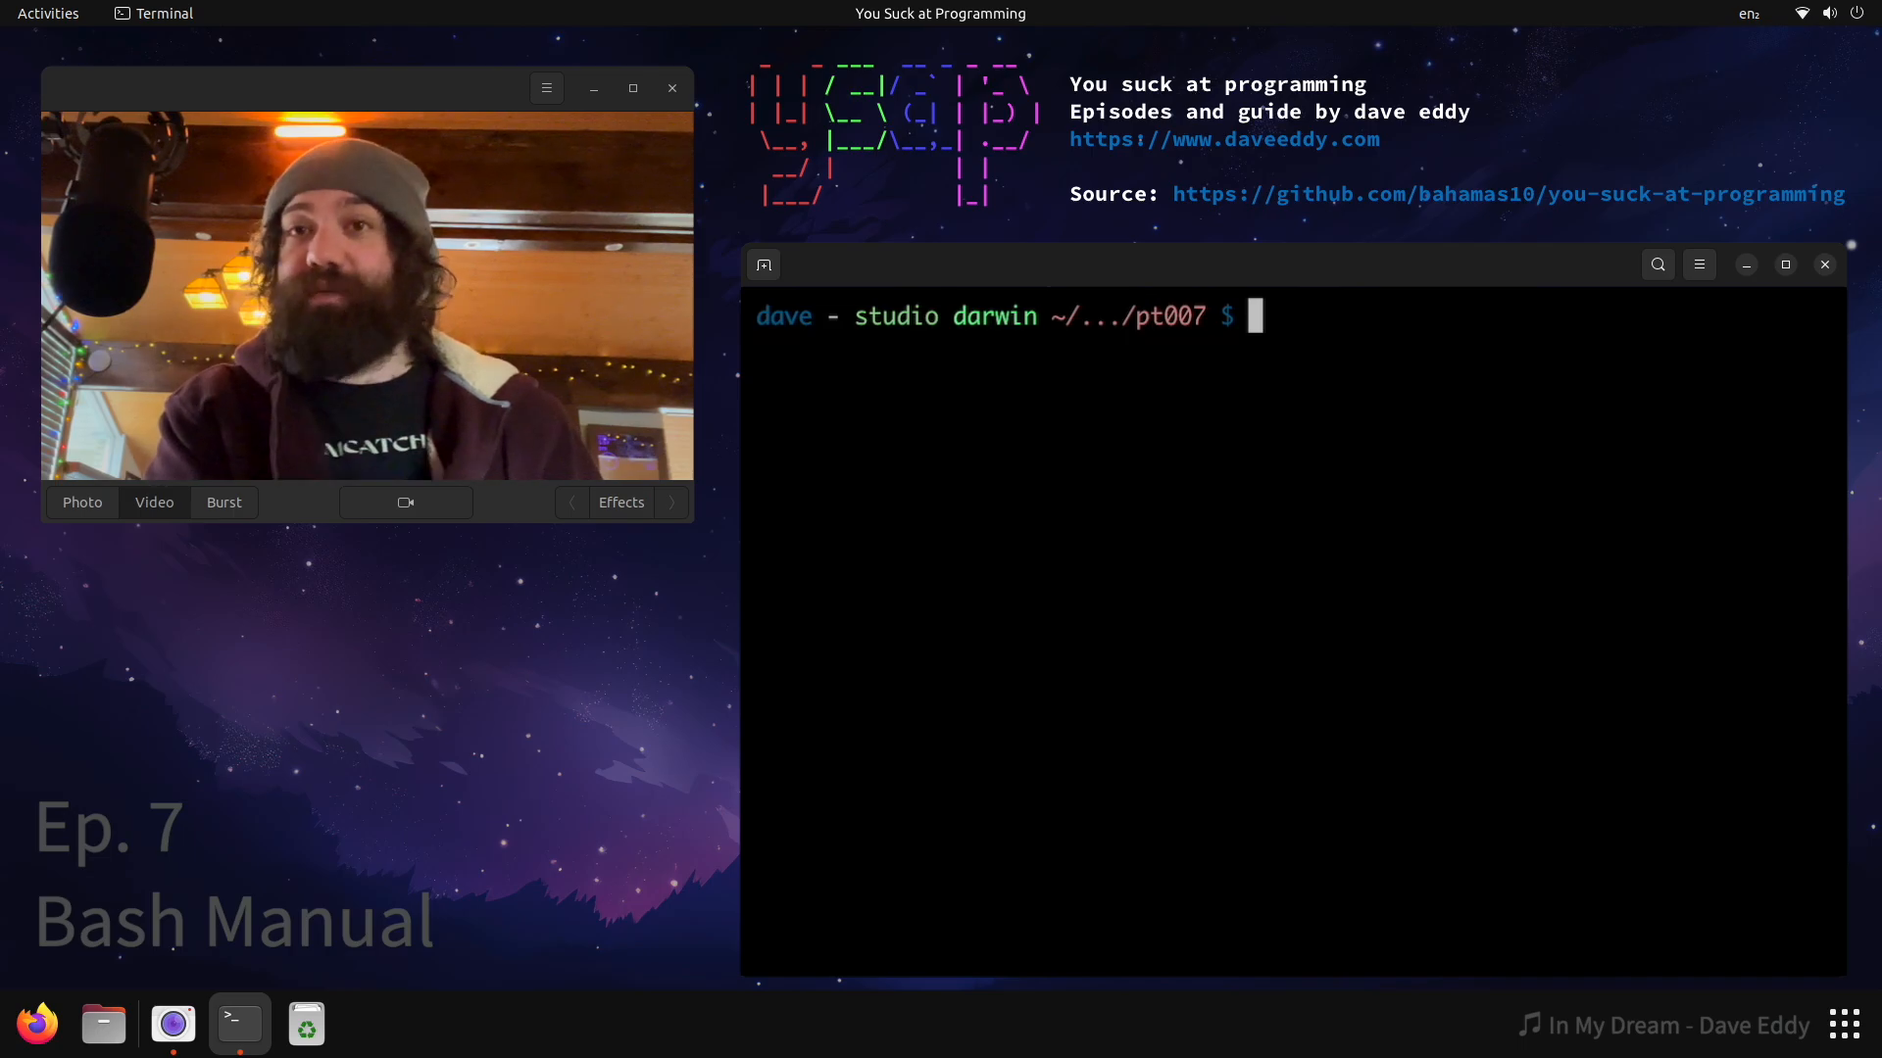
- Run `type echo`, `which echo` and `man echo`, then begin a `/bin/echo -e` command
text(type echo)
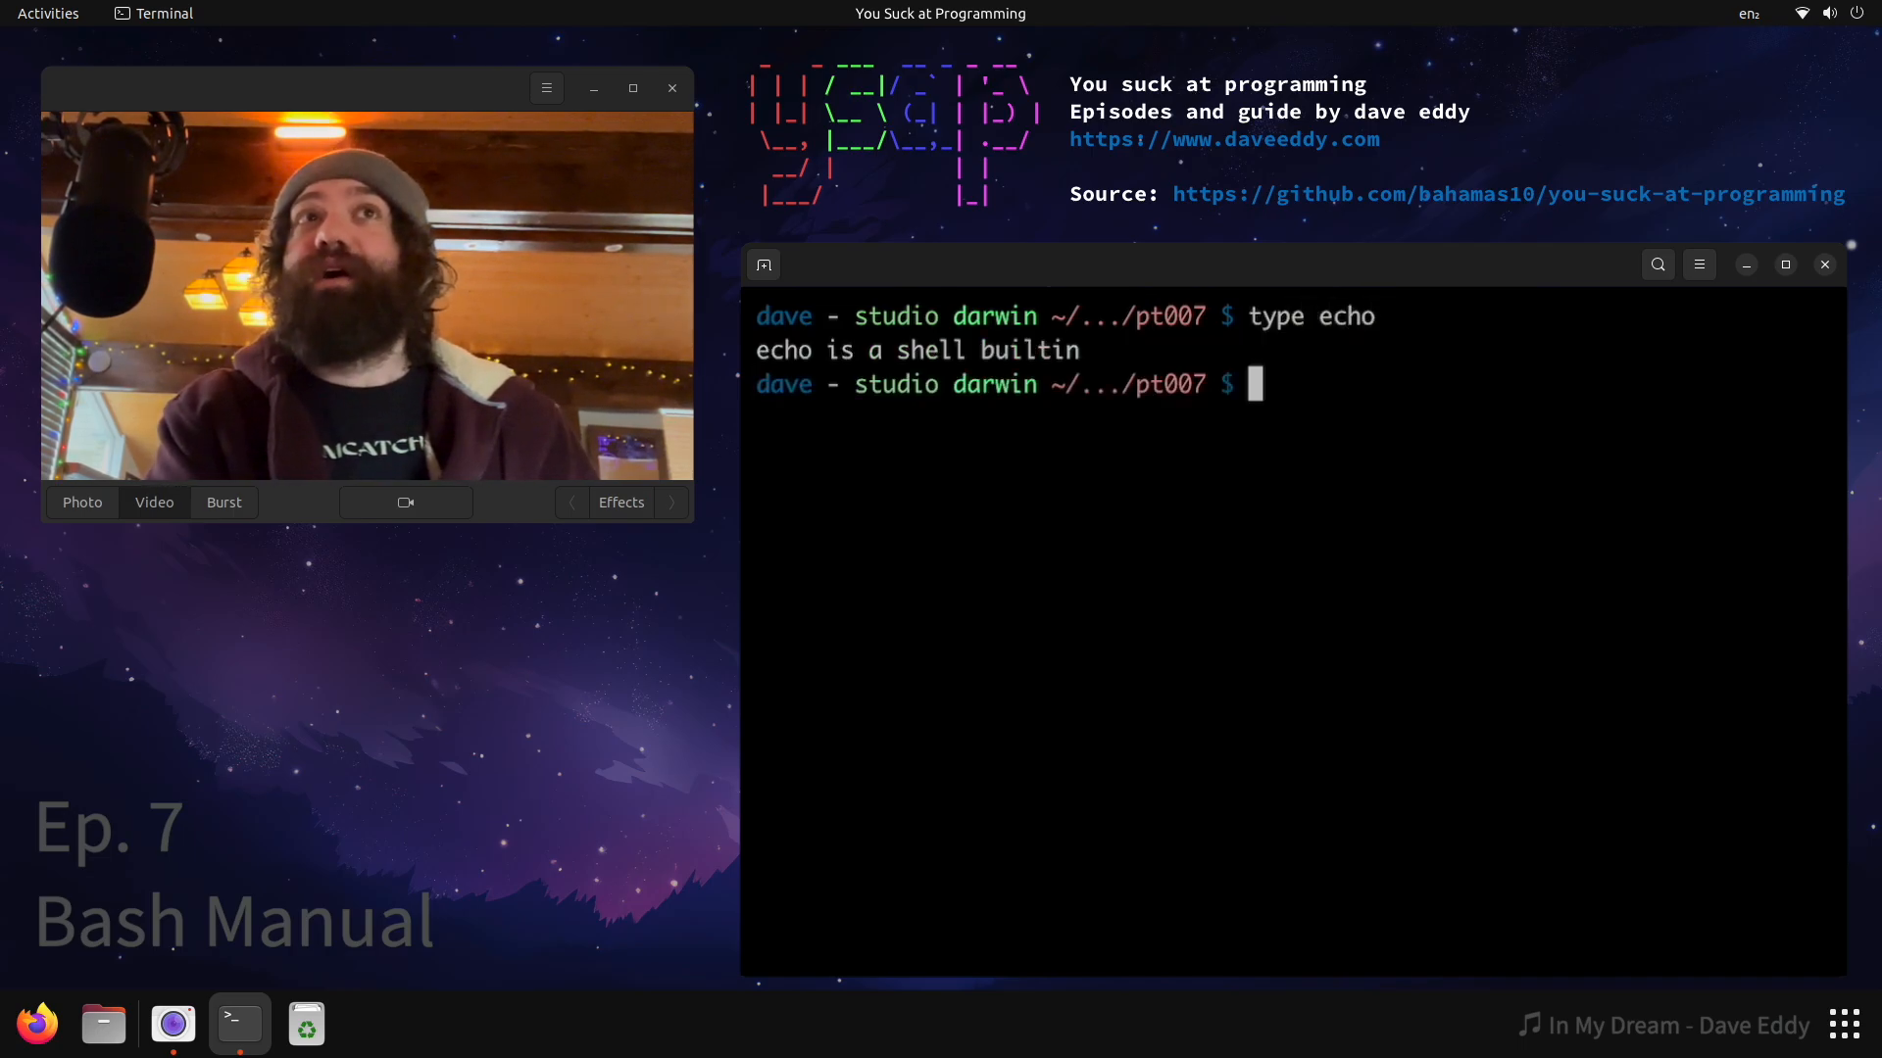
text(which echo)
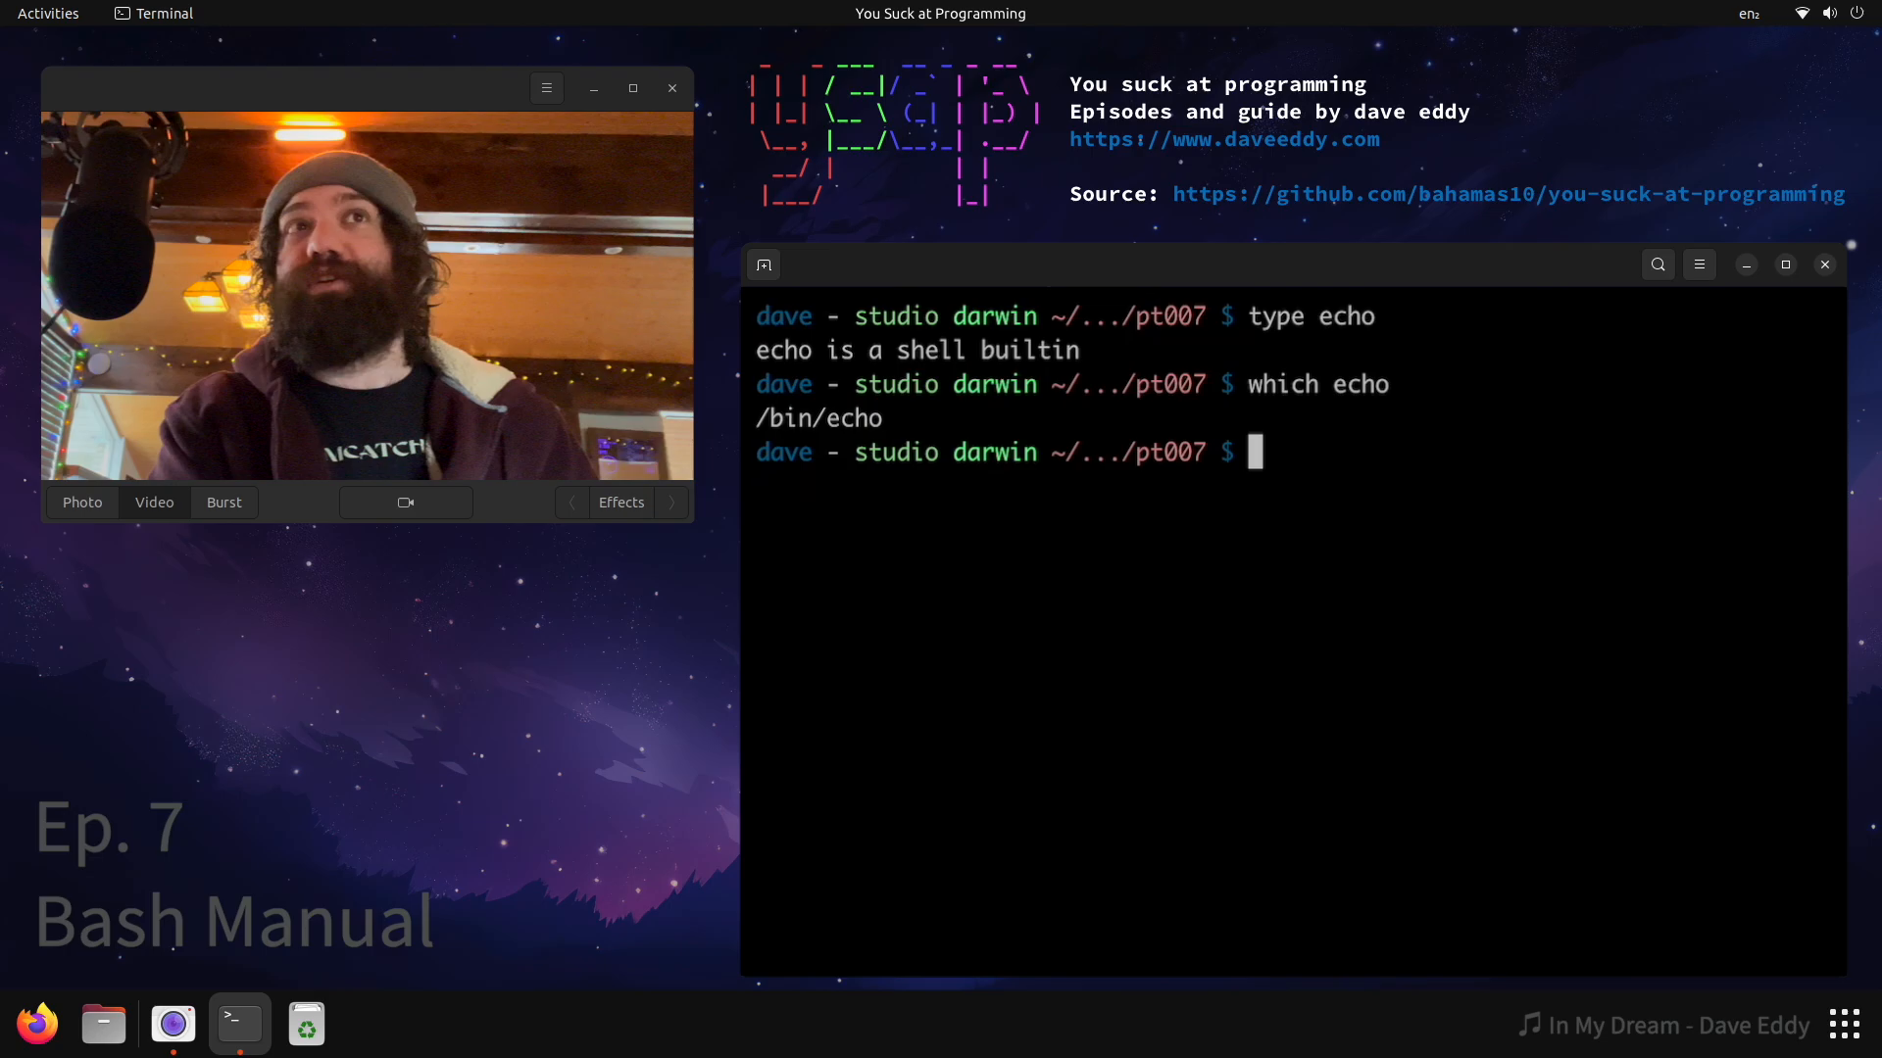
text(ma)
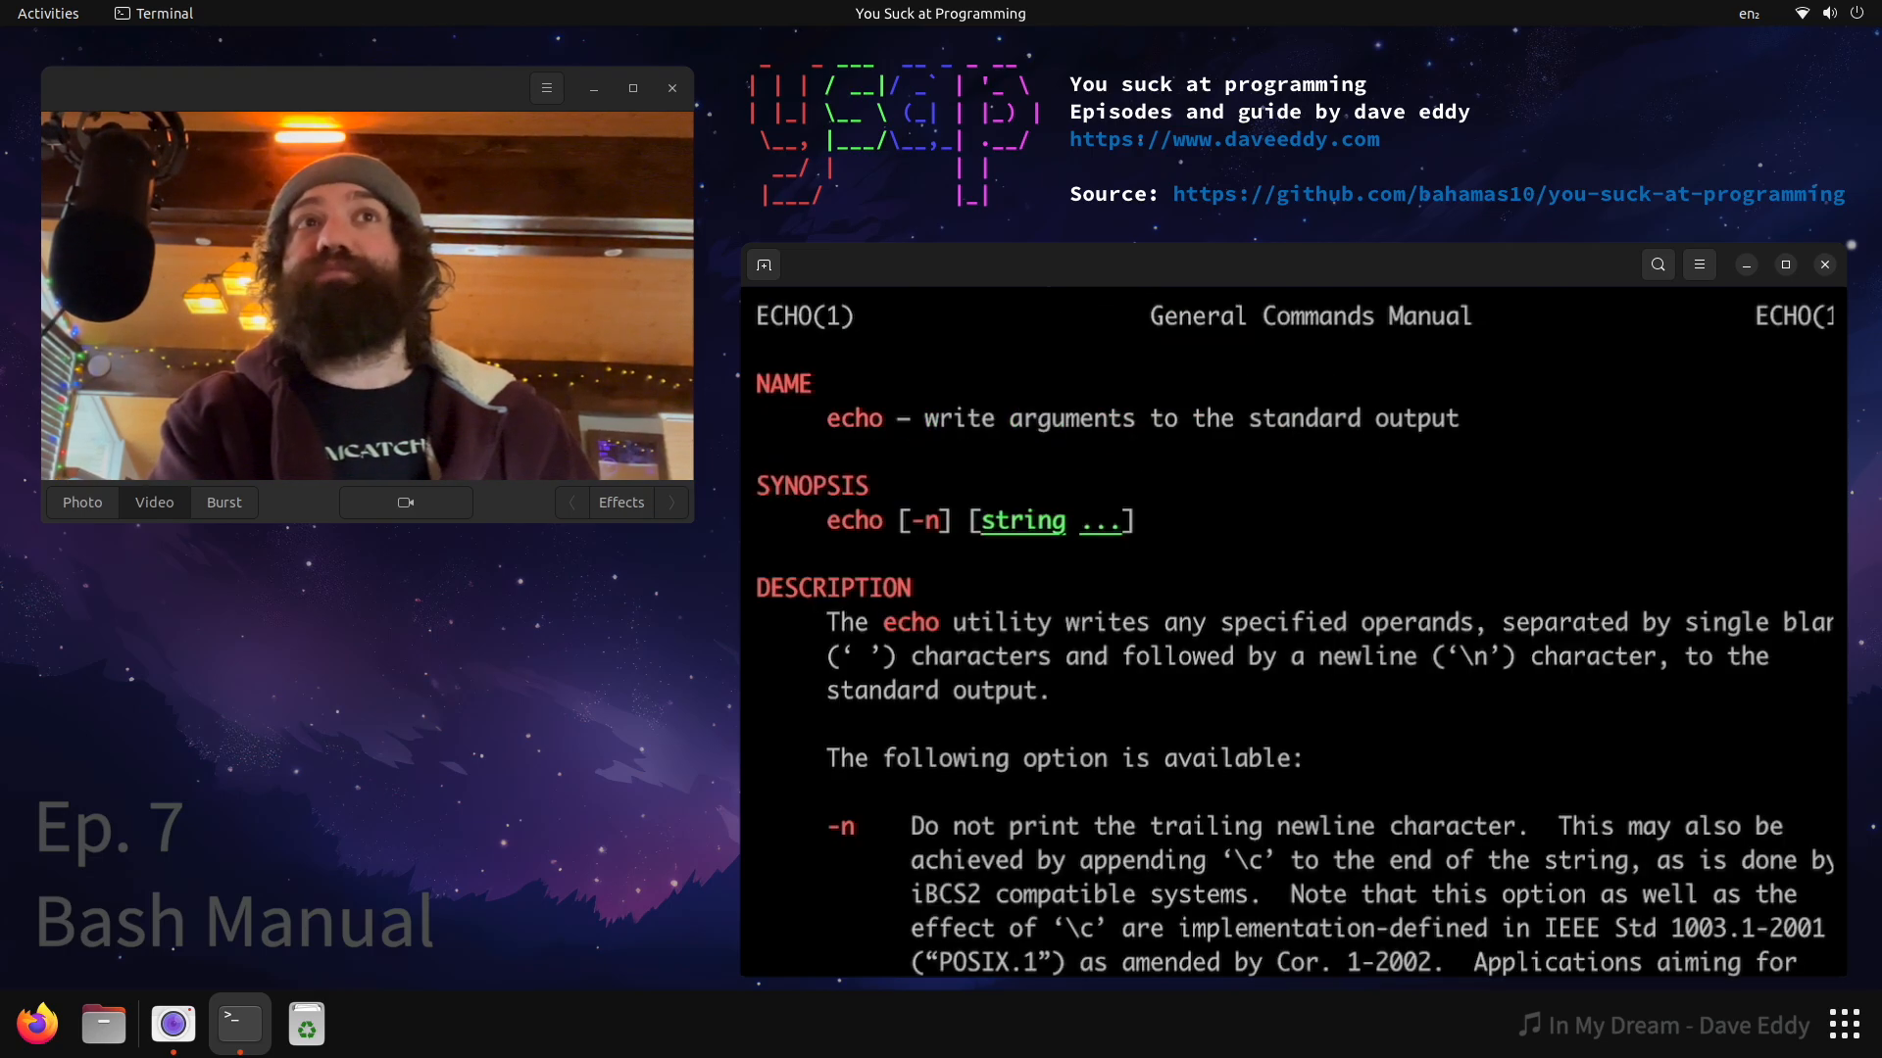
scroll(down, 3)
text(/)
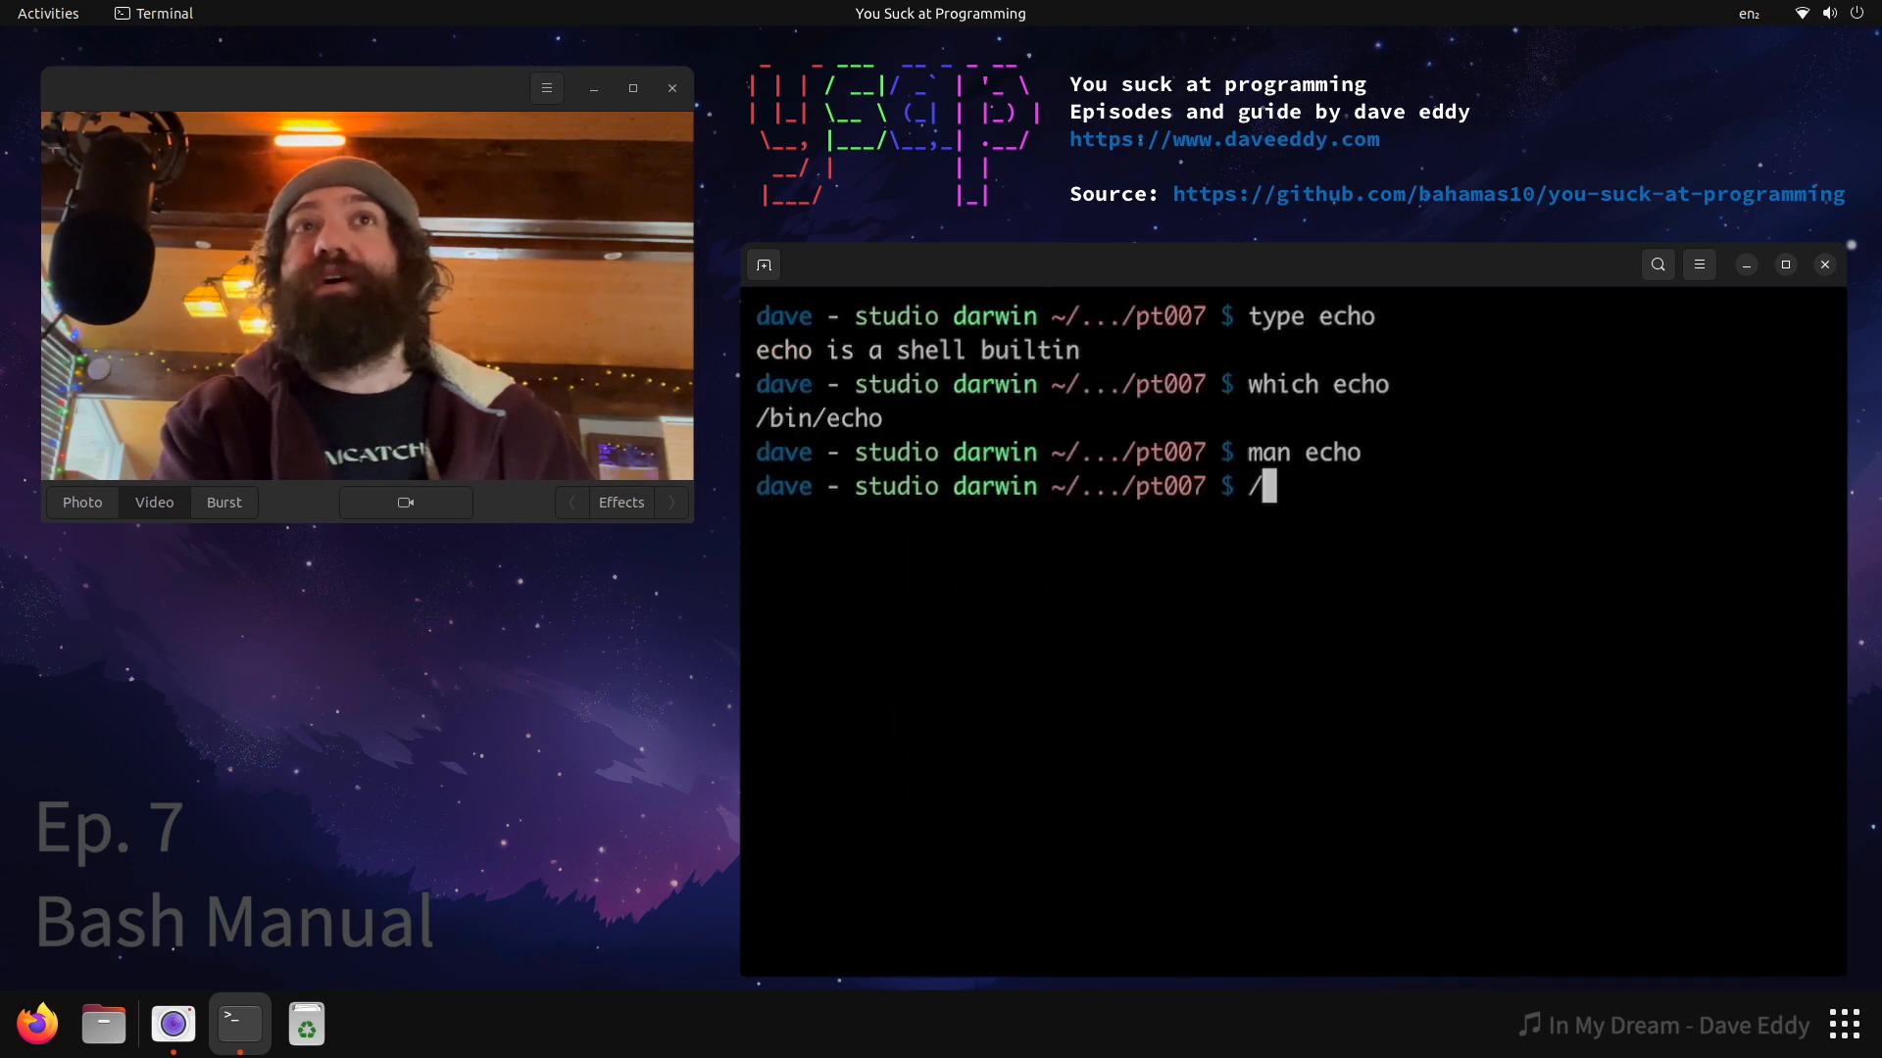
text(bin/echo -e)
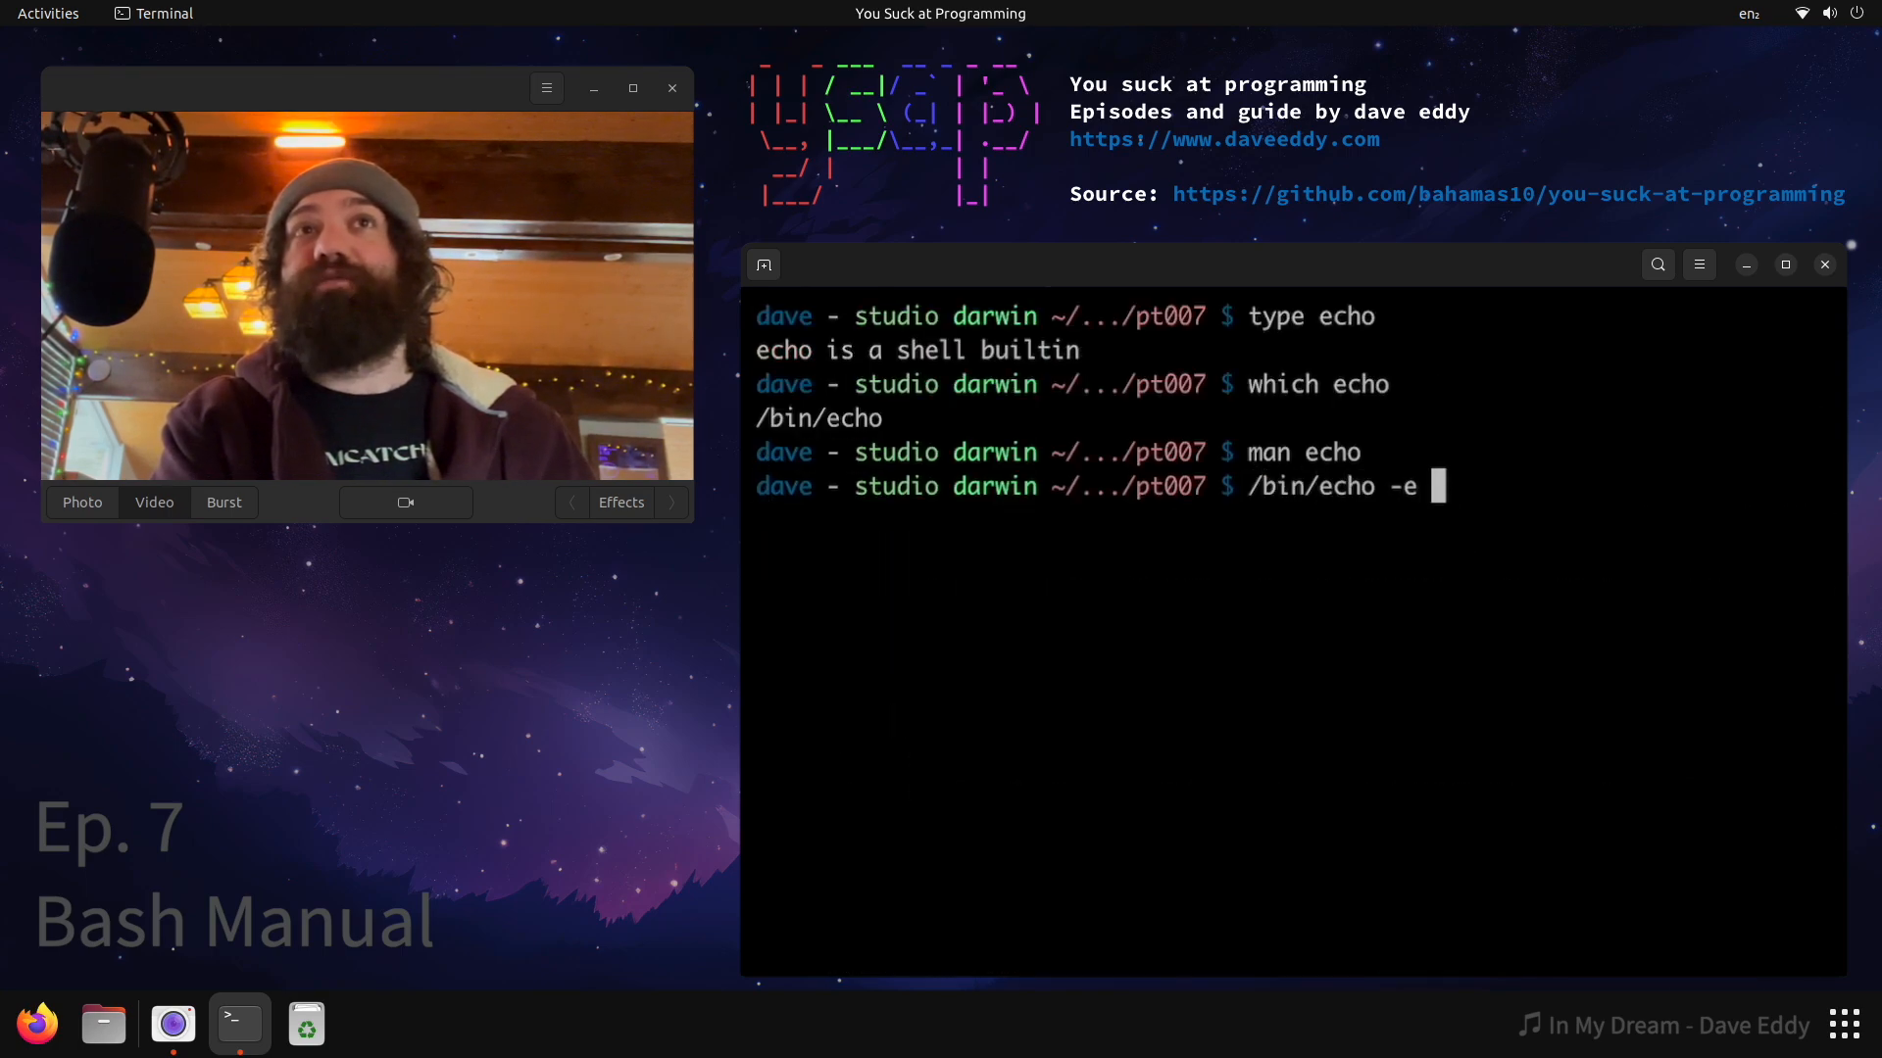
- Echo 'hello world' with /bin/echo -e and builtin echo -e, then list all echo definitions with `type -a echo`
text(hello world)
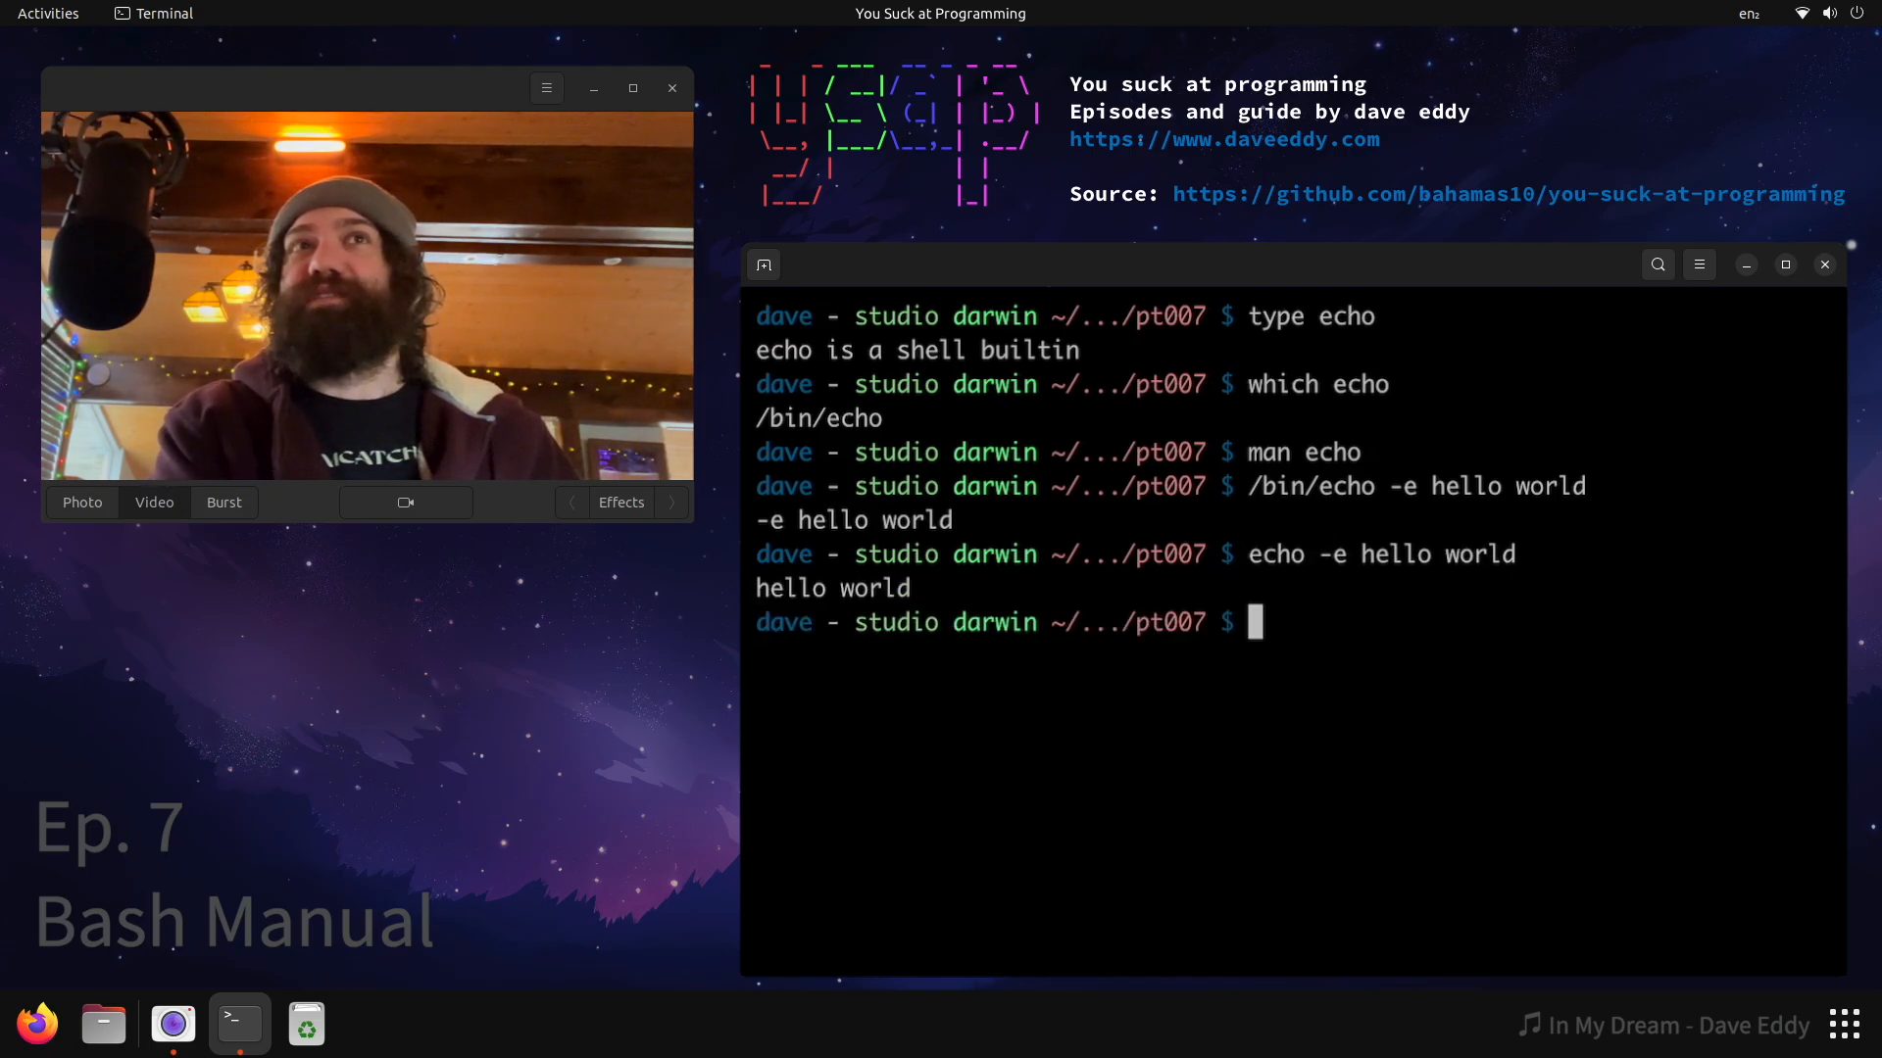
text(type -a echo)
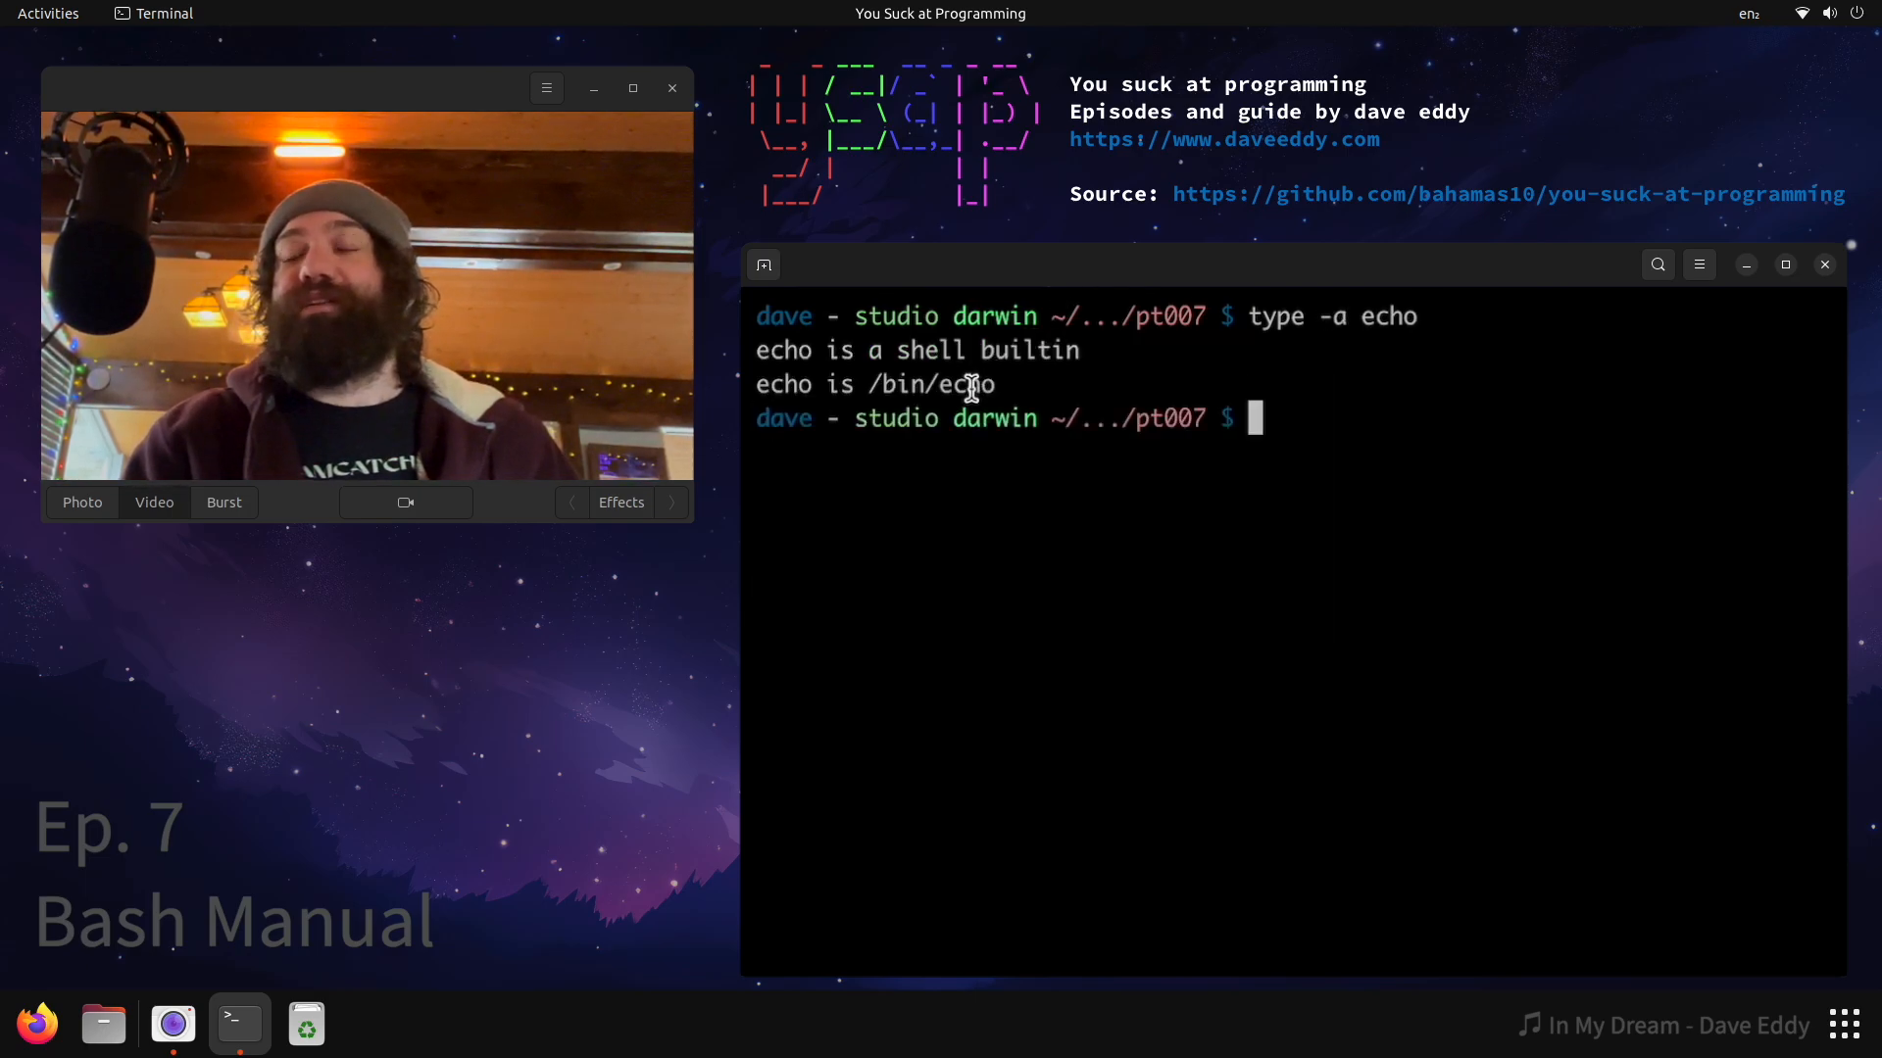
mouse_move(992, 352)
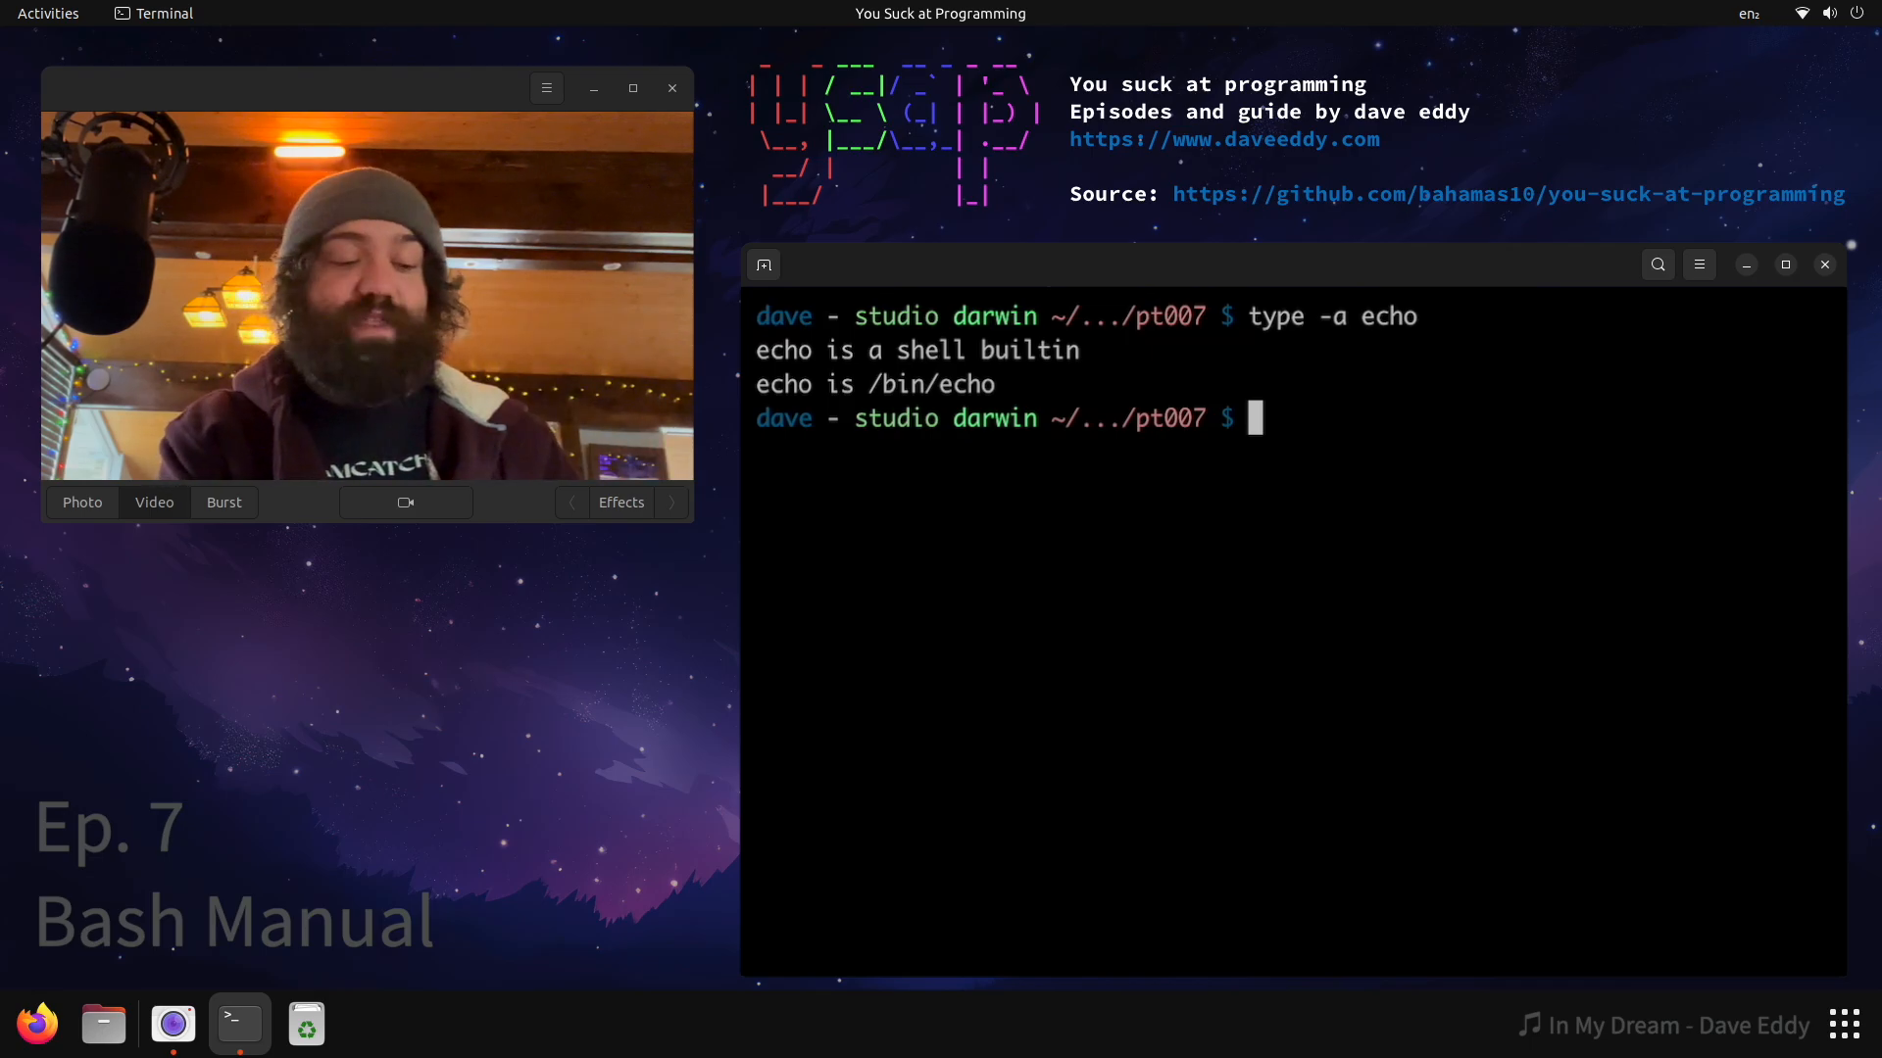
- Run `help` and `help echo`, scrolling to the -n/-e/-E options and backslash escape list
text(help)
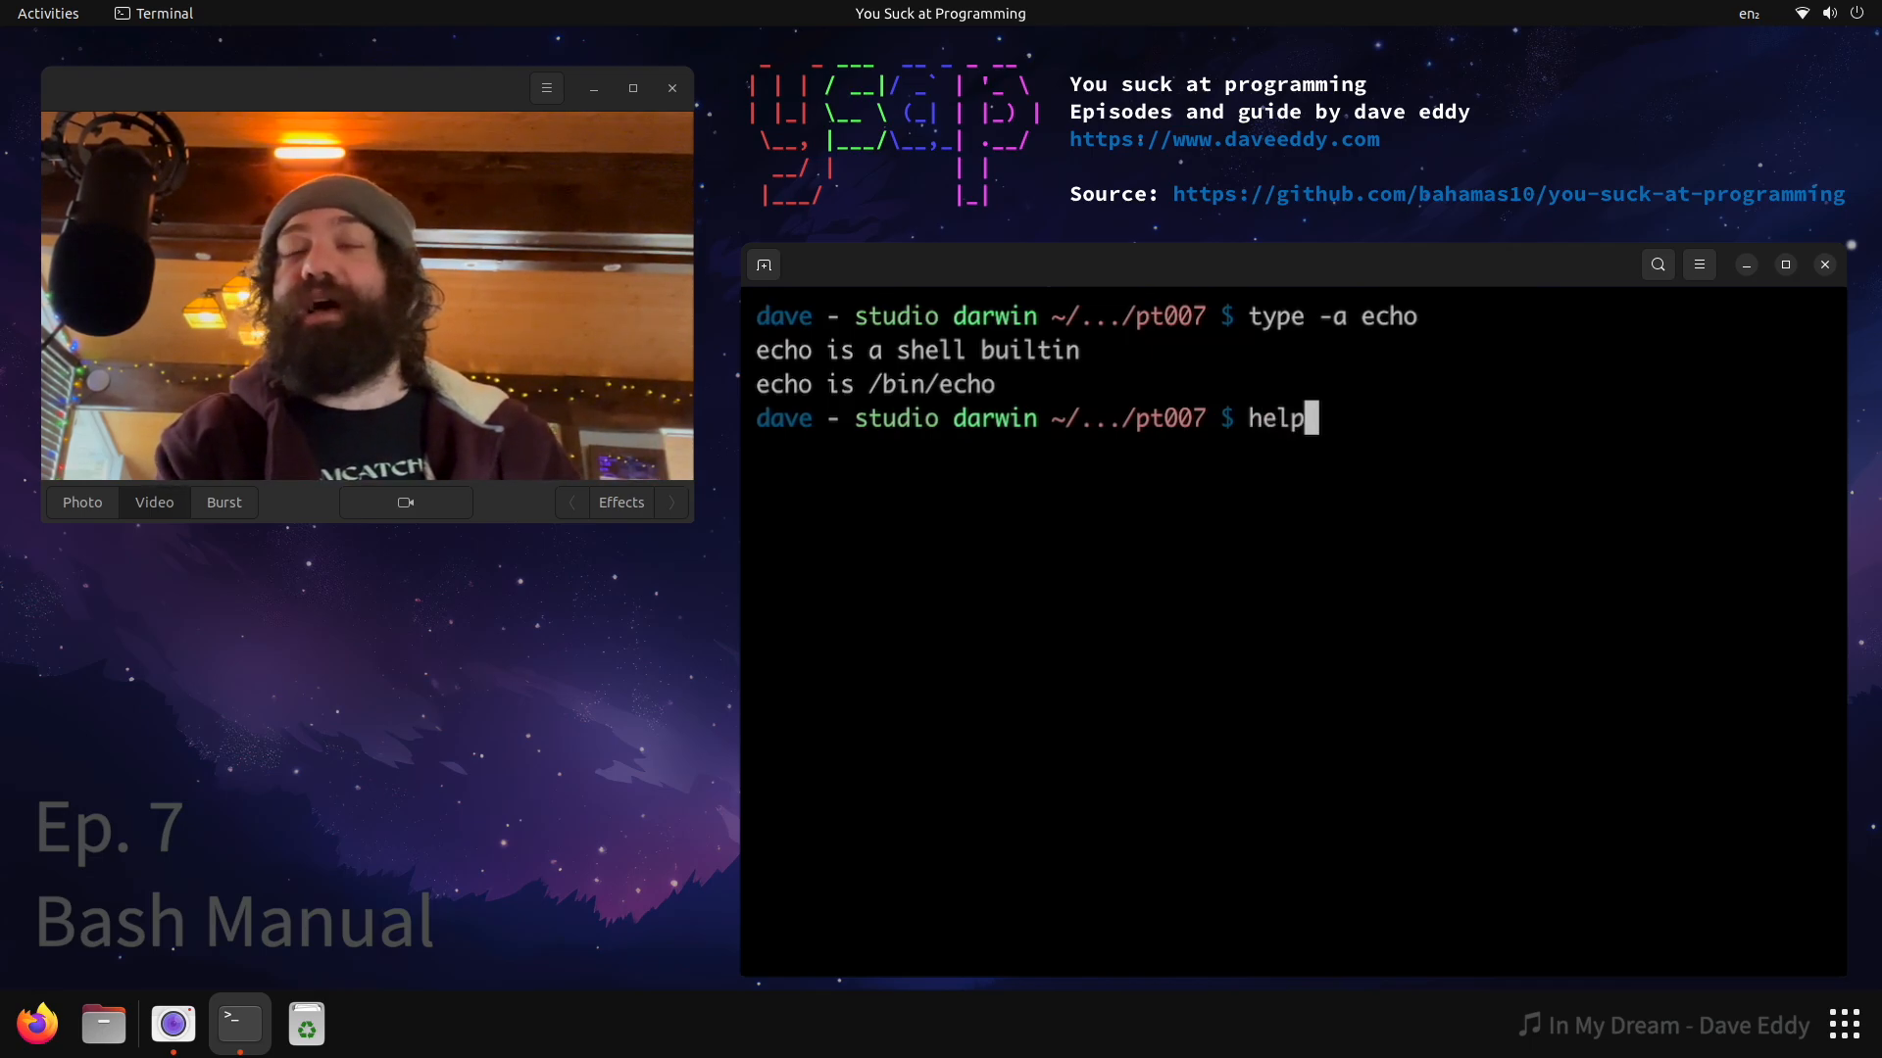
key(Return)
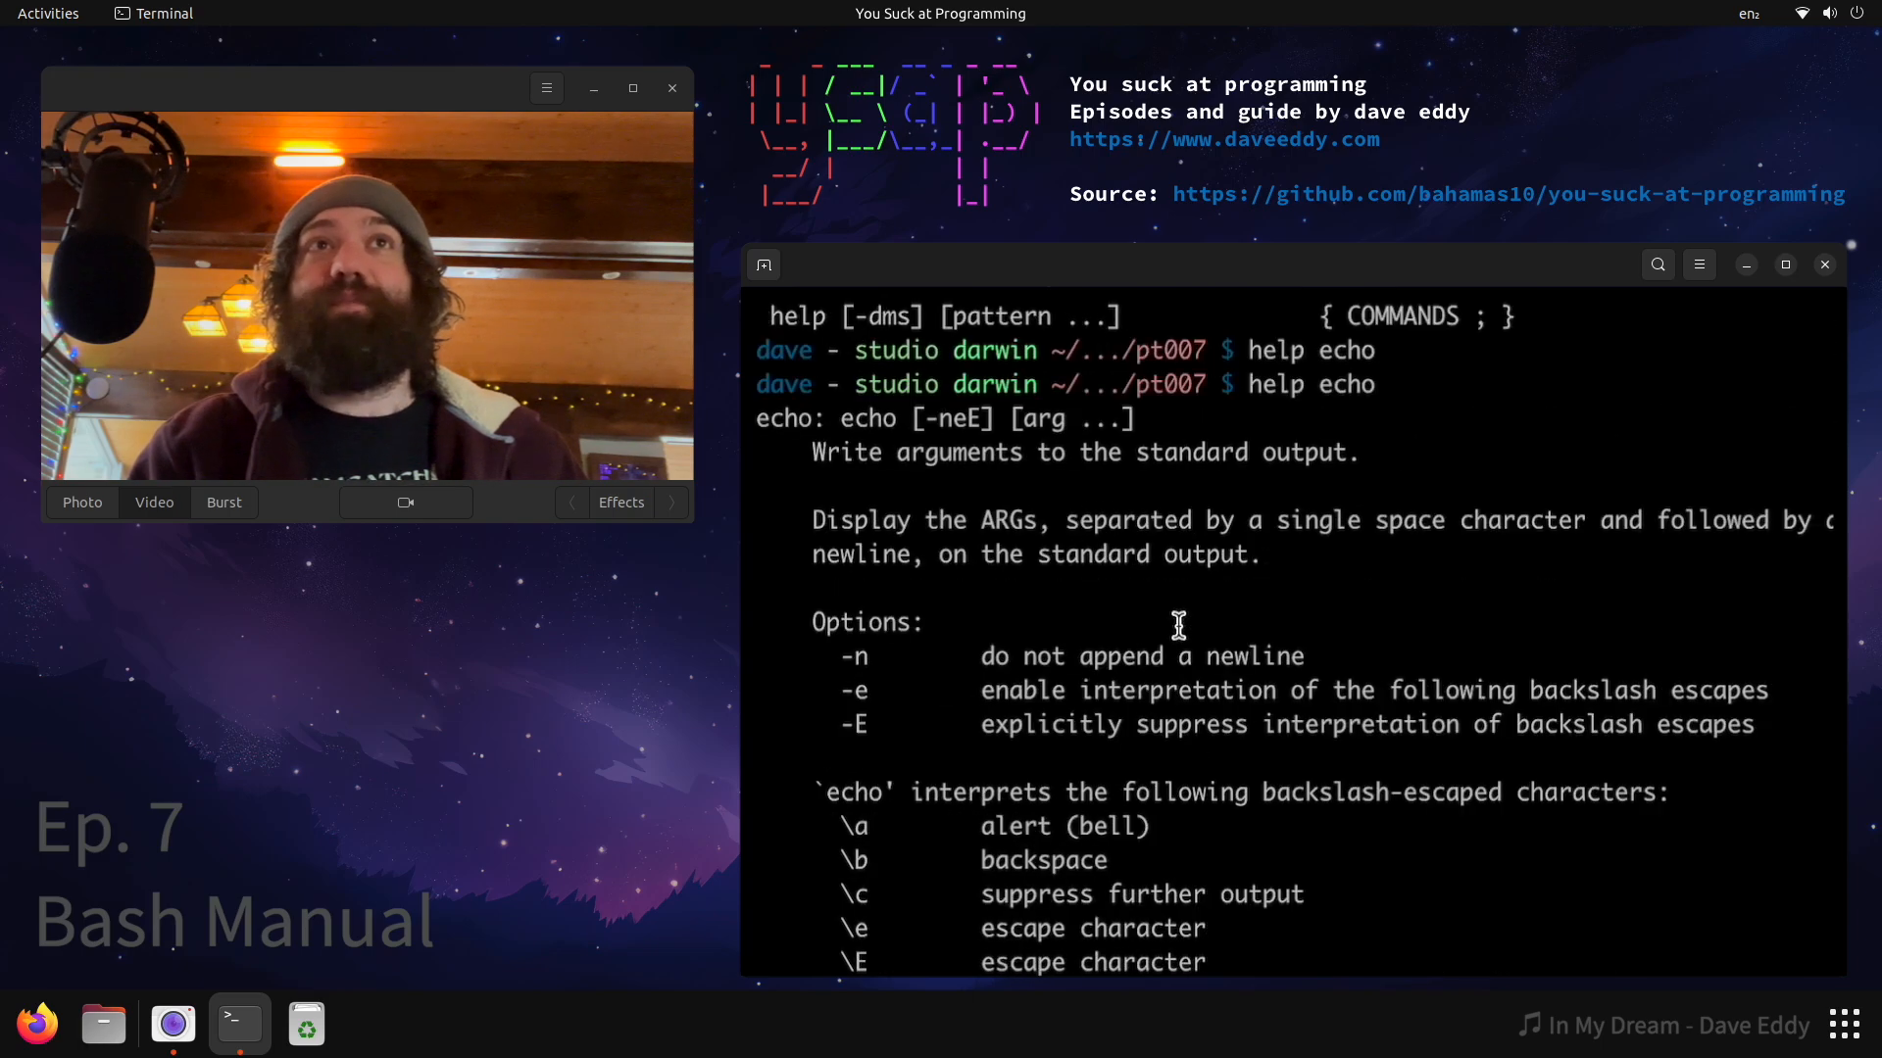
scroll(down, 3)
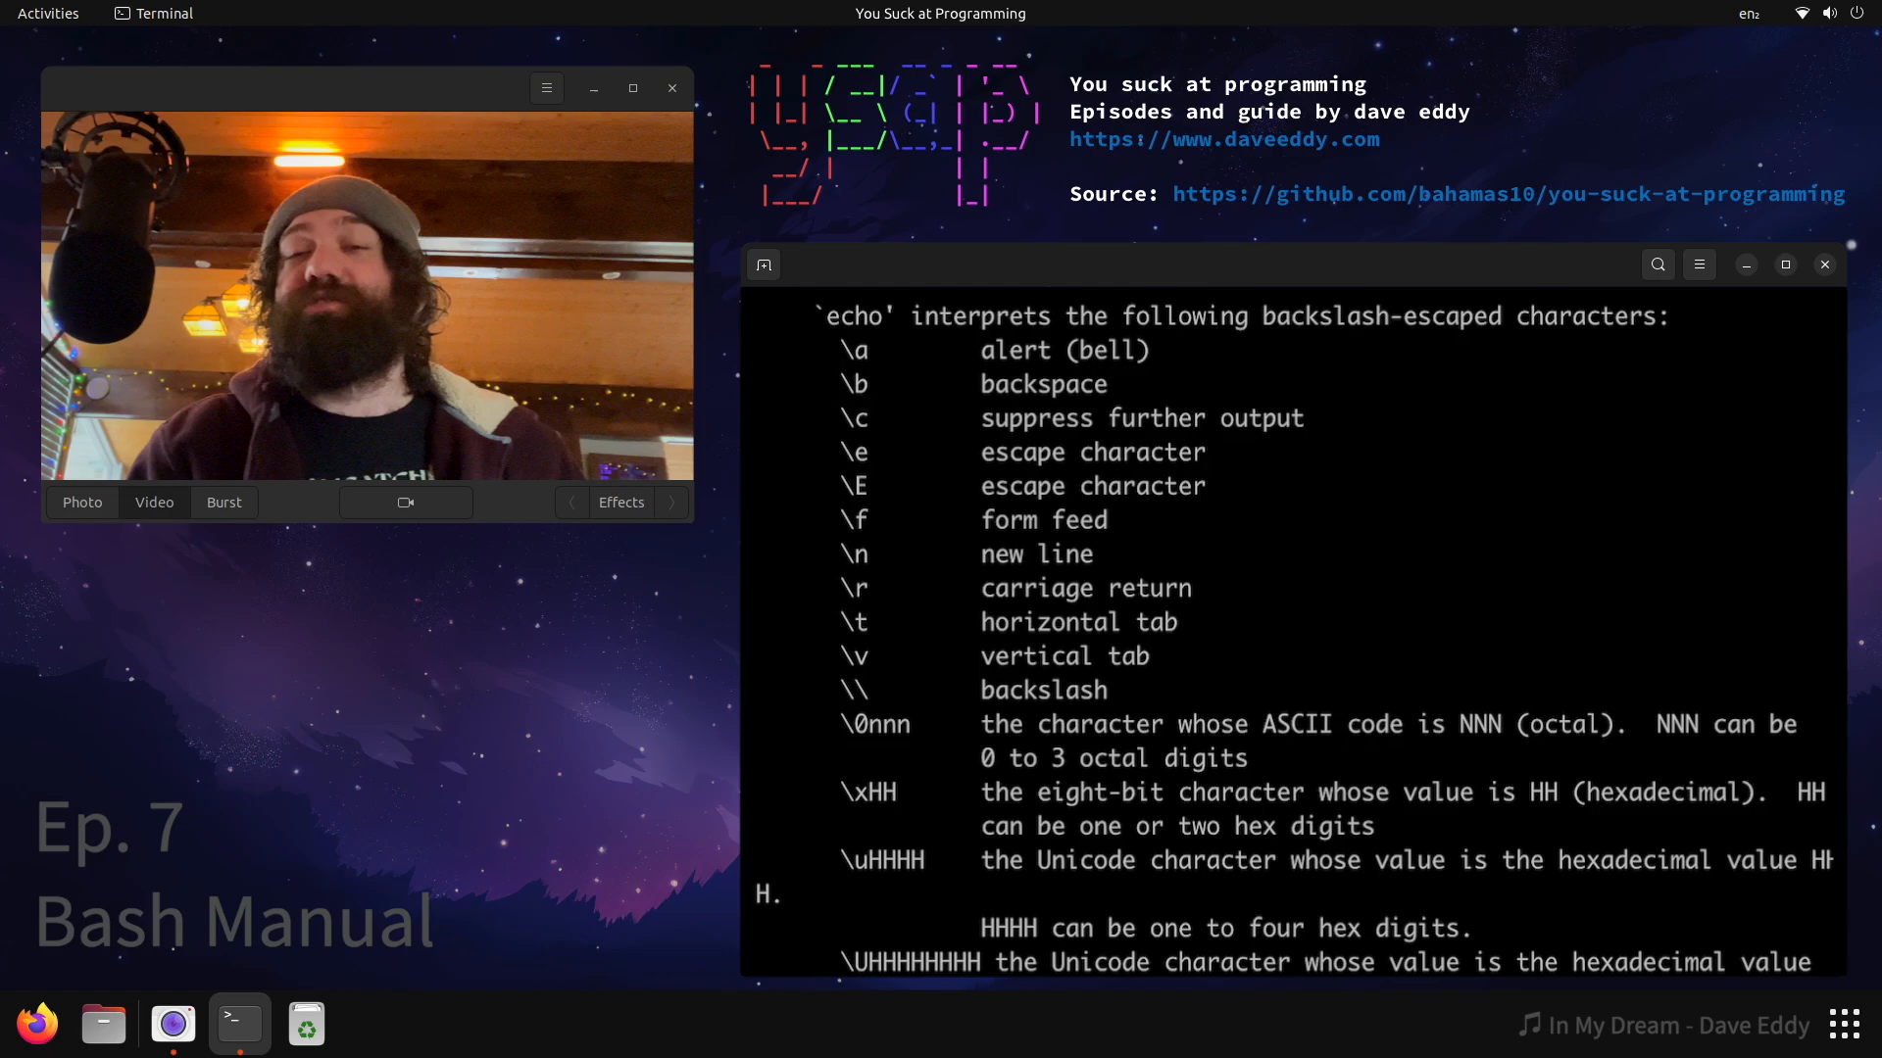